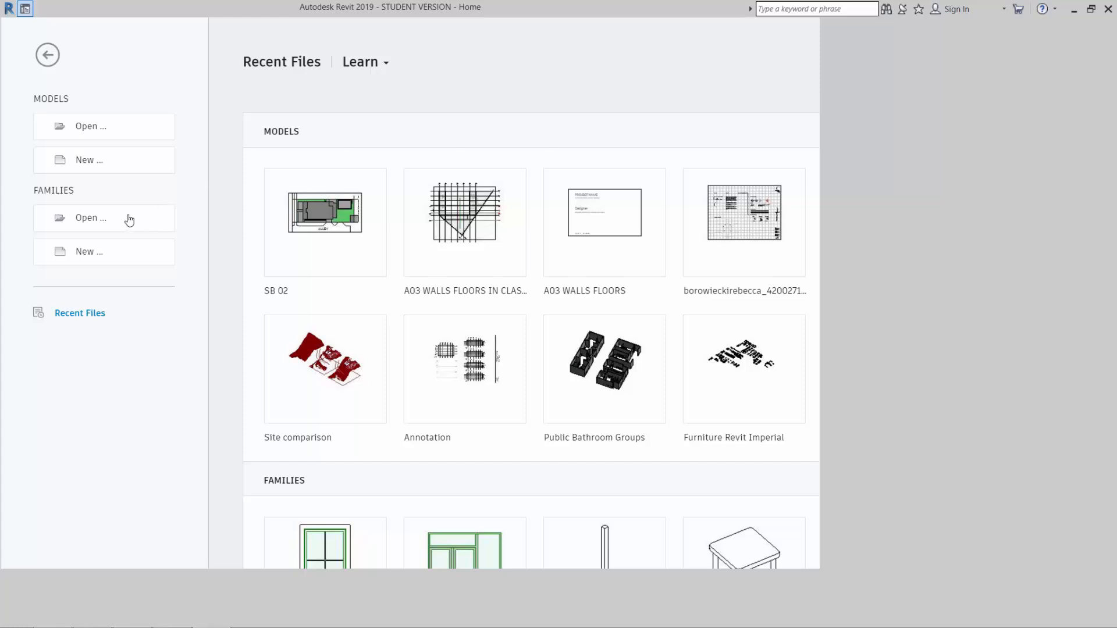
{"action": "mouse_move", "coordinate": [85, 151]}
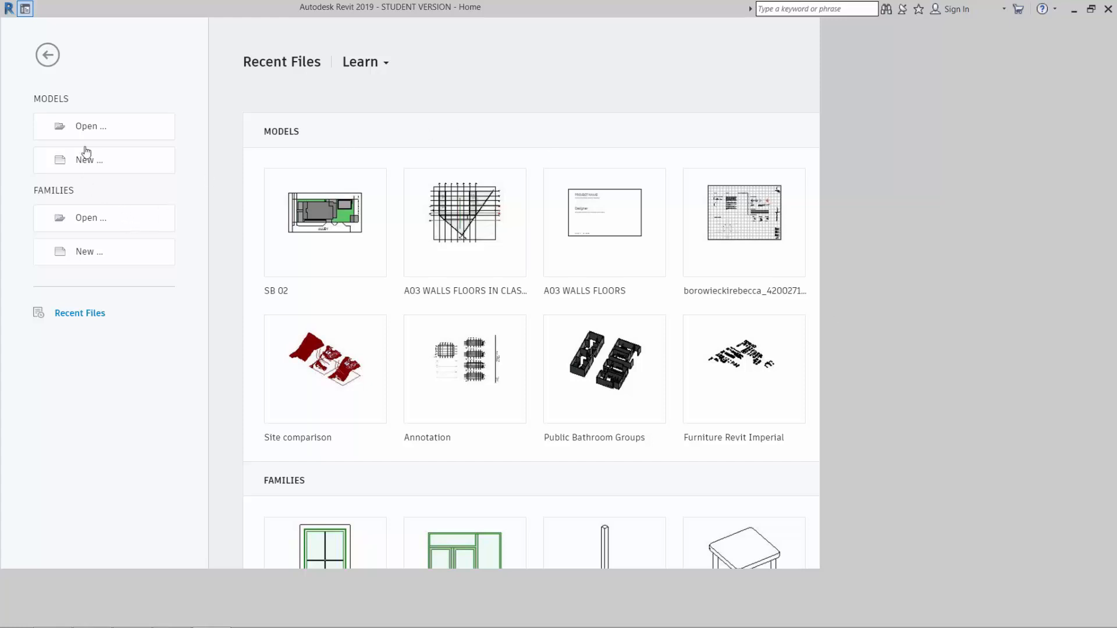
{"action": "mouse_move", "coordinate": [84, 164]}
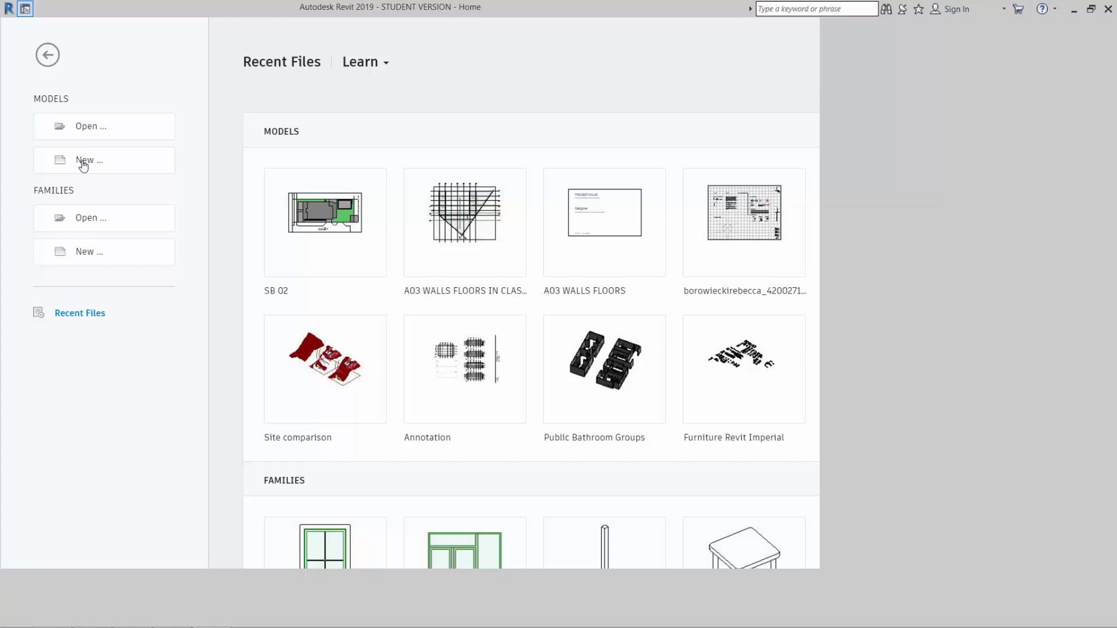
{"action": "mouse_move", "coordinate": [72, 176]}
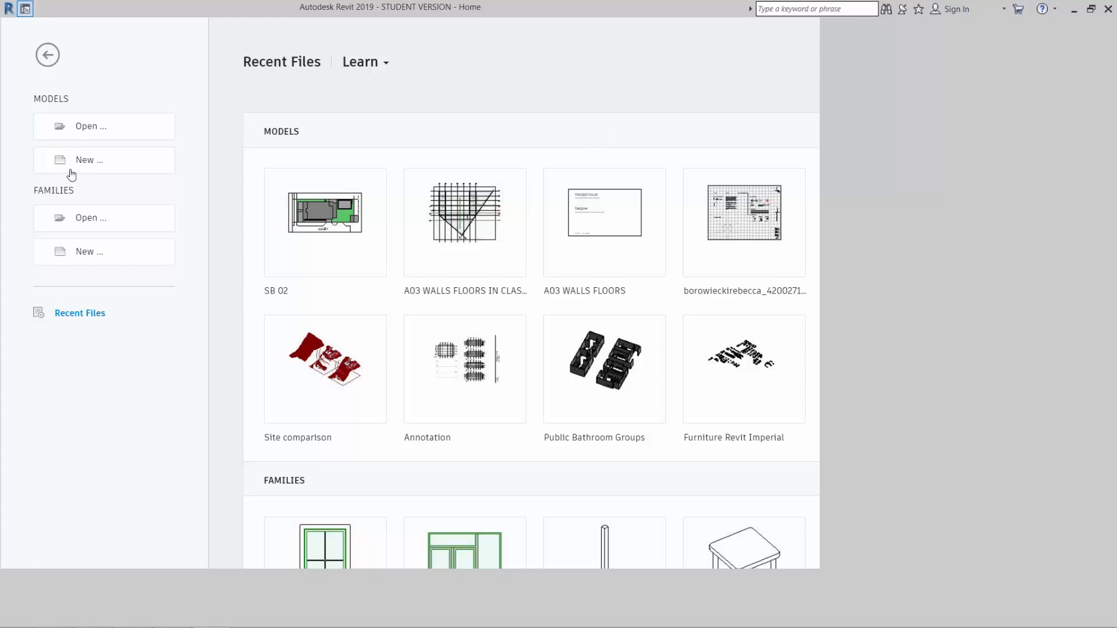
Start a new project from the Home screen's Models > New command.
{"action": "left_click", "coordinate": [90, 160]}
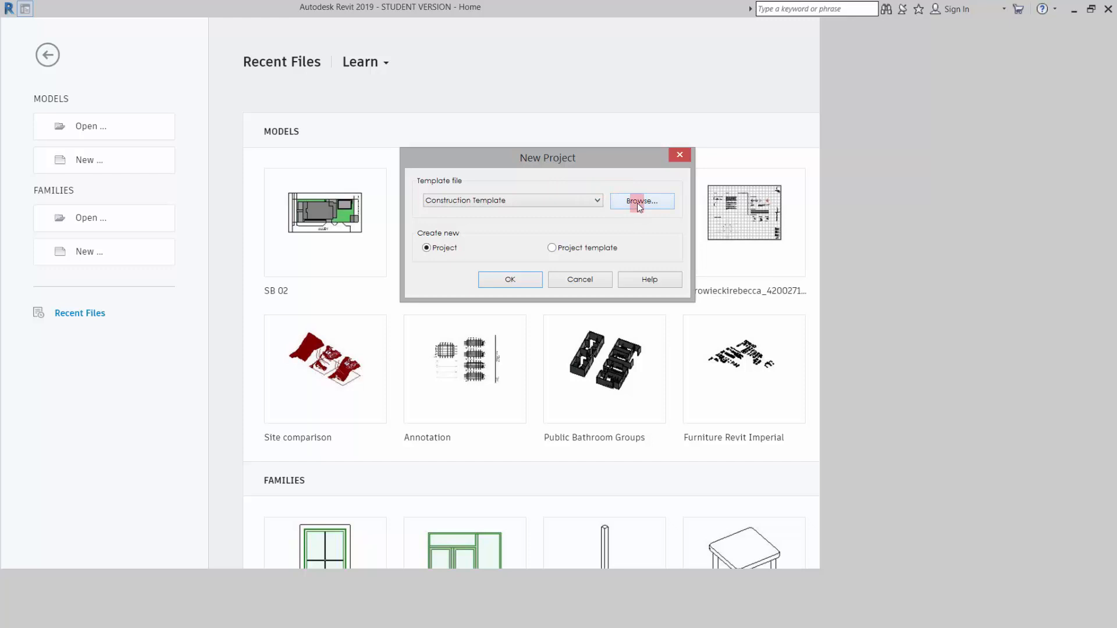
Browse through UT > M2 > Assignments > 01 to the course template folder.
{"action": "left_click", "coordinate": [640, 201]}
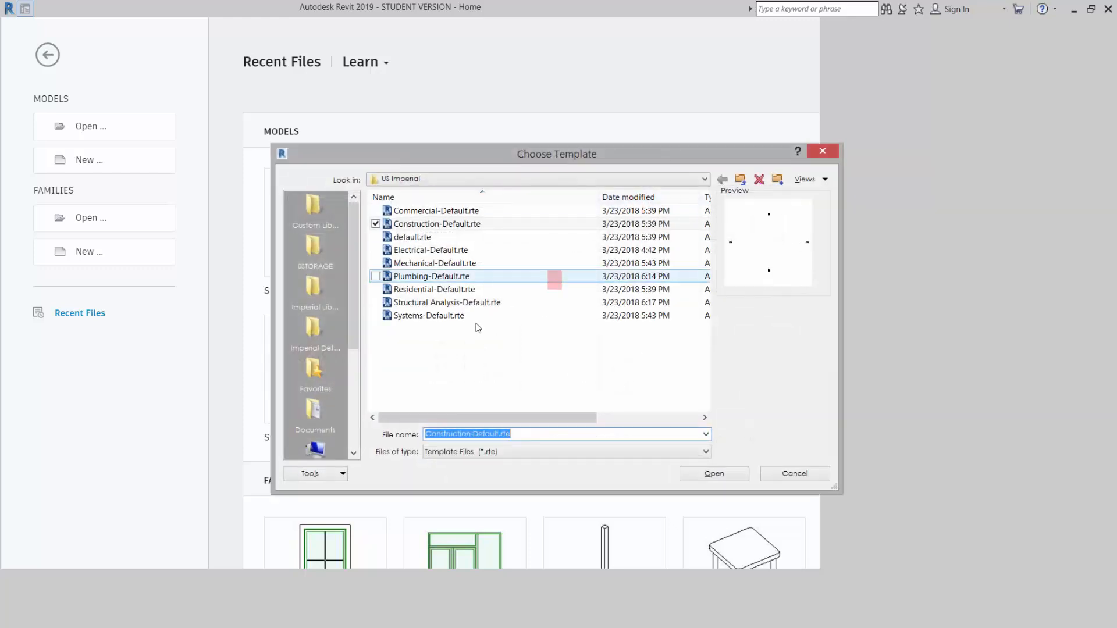
{"action": "left_click", "coordinate": [314, 249]}
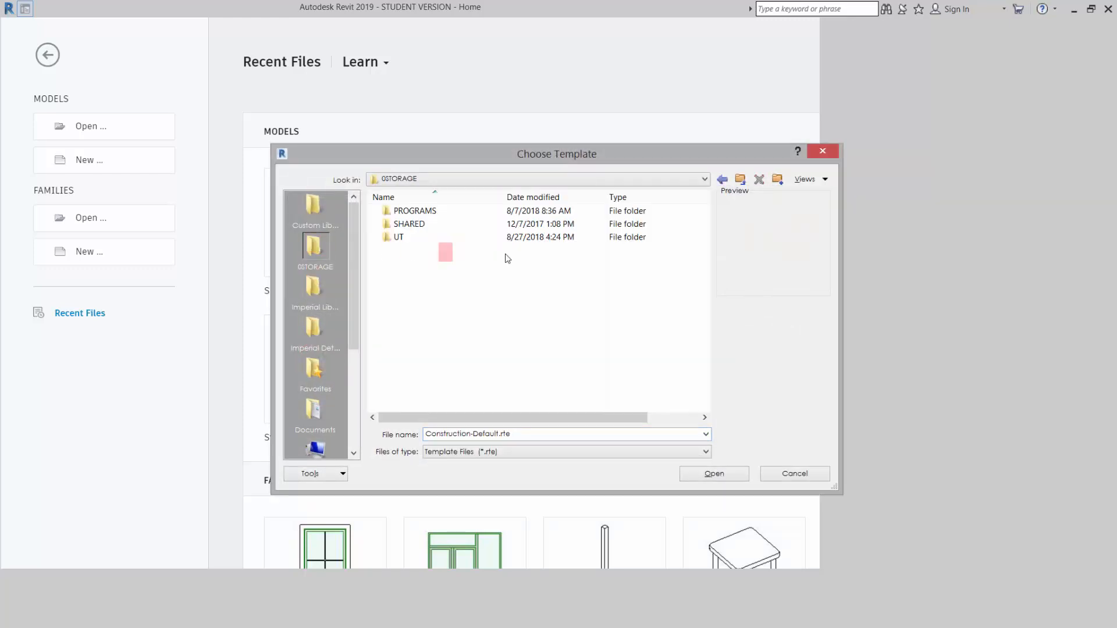
{"action": "left_click", "coordinate": [401, 238]}
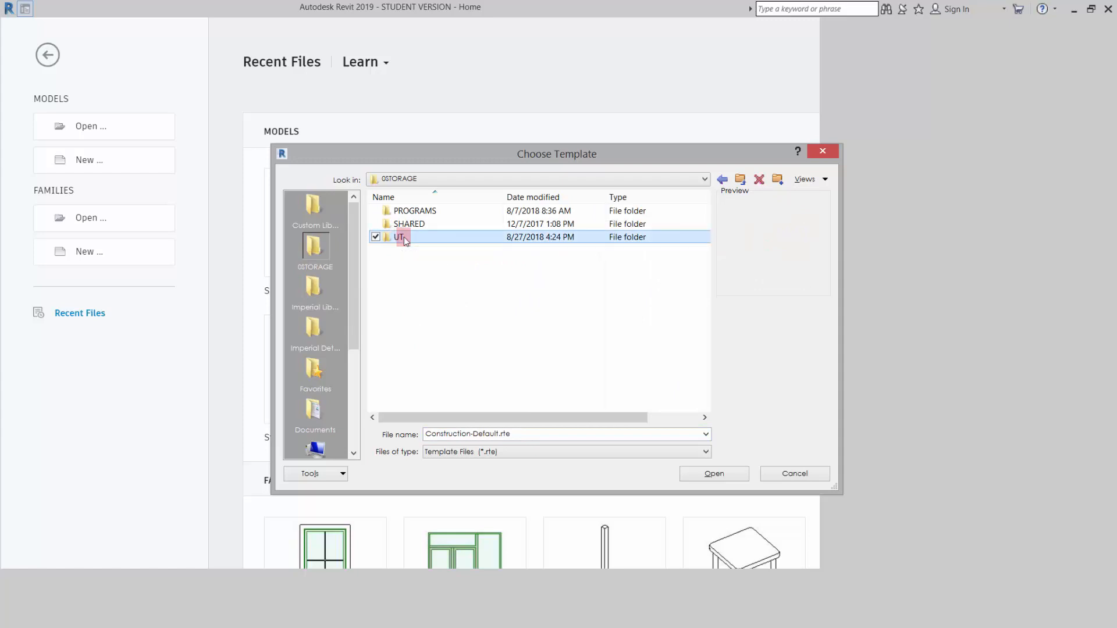
{"action": "double_click", "coordinate": [402, 236]}
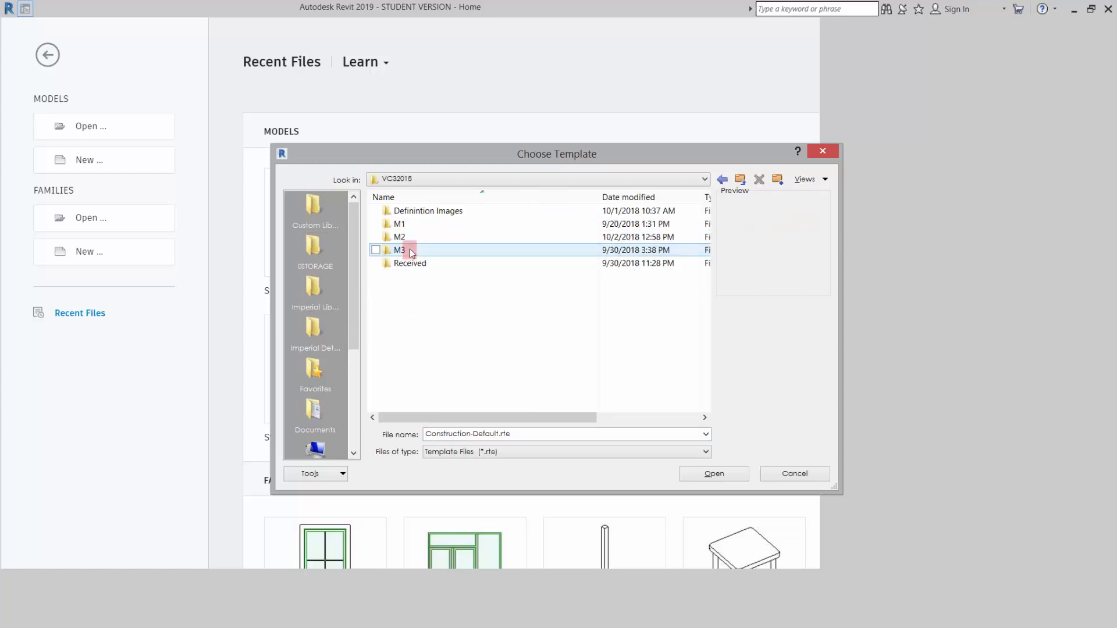
{"action": "double_click", "coordinate": [399, 236]}
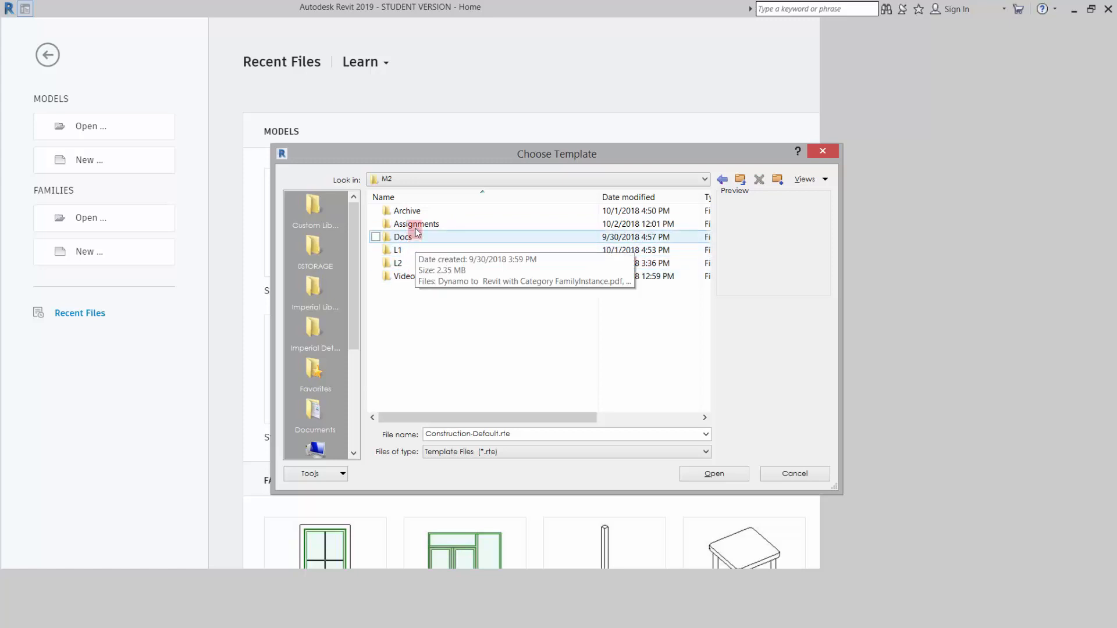
{"action": "double_click", "coordinate": [417, 223]}
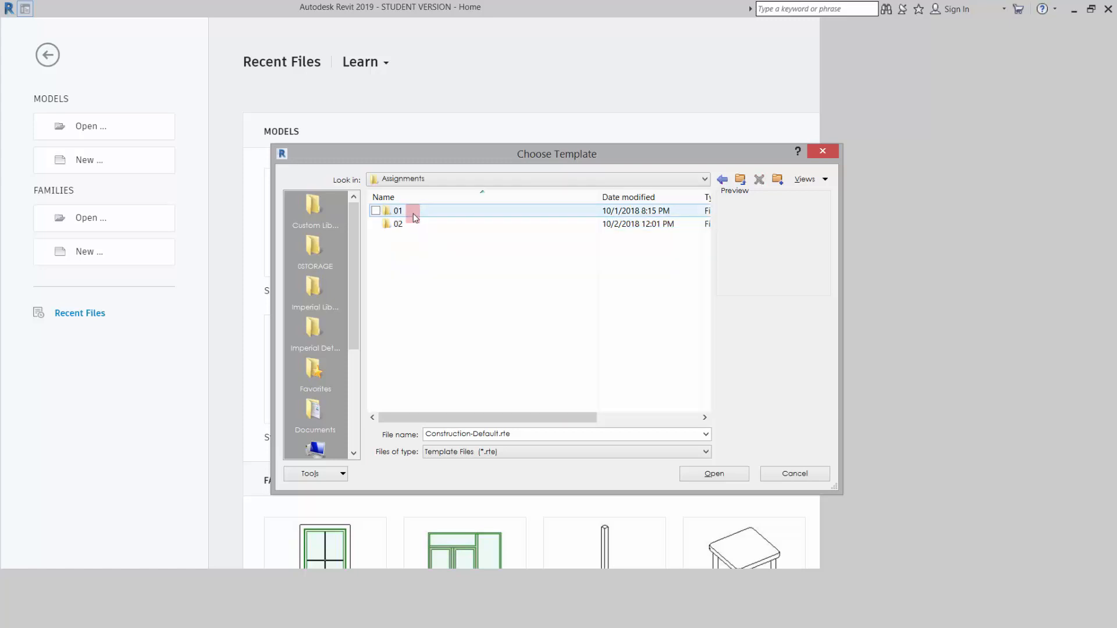
{"action": "double_click", "coordinate": [398, 210]}
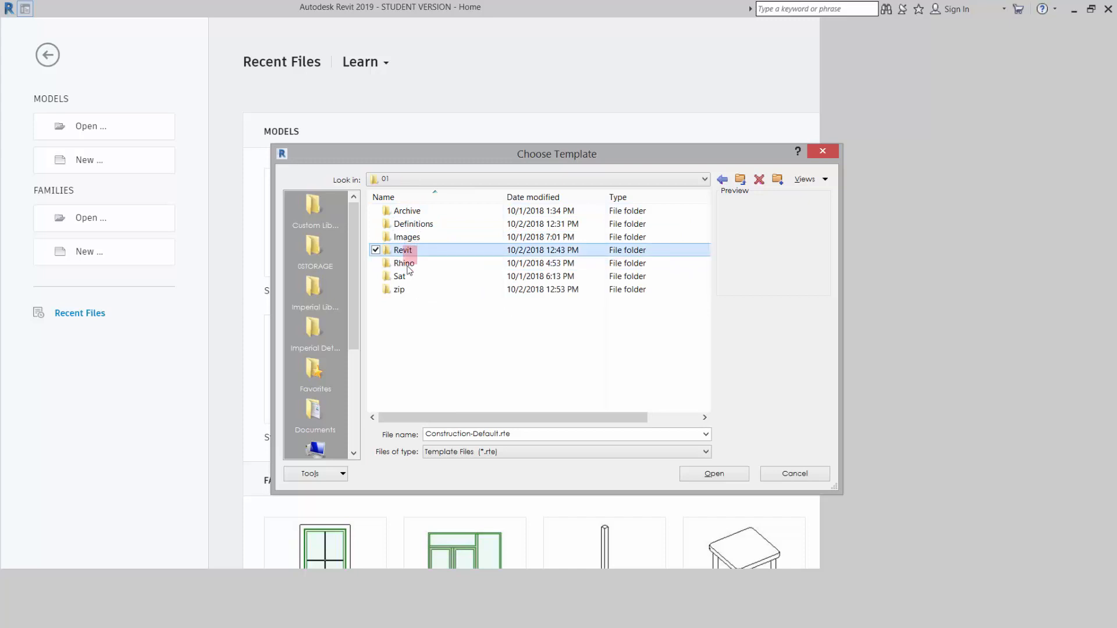
{"action": "double_click", "coordinate": [398, 289]}
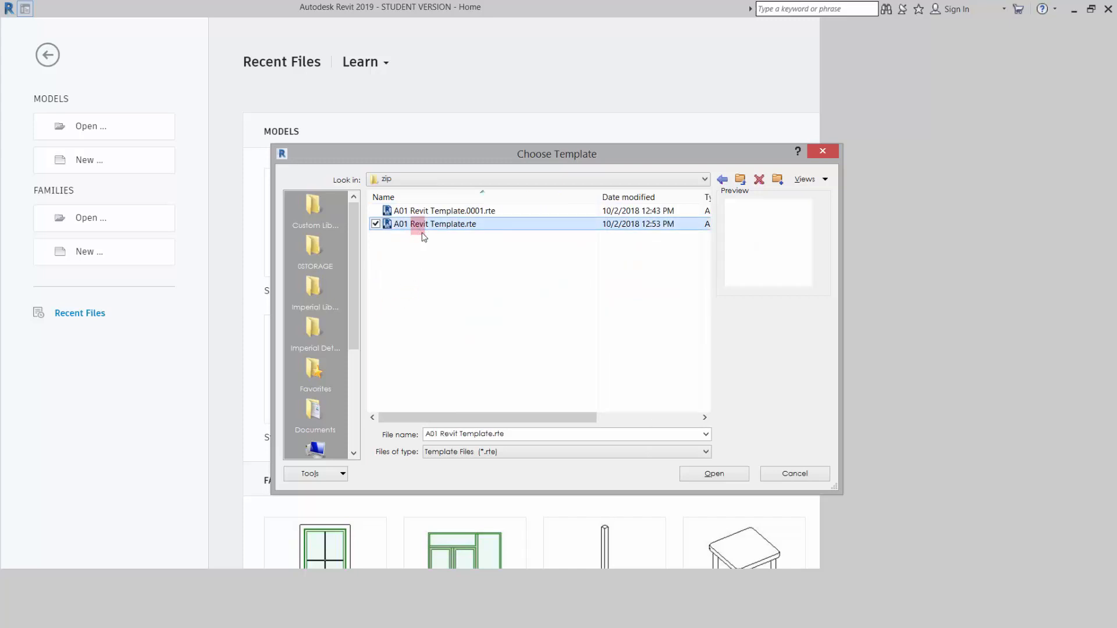
Create the project (Project6) from the A01 Revit Template.rte file.
{"action": "left_click", "coordinate": [714, 474]}
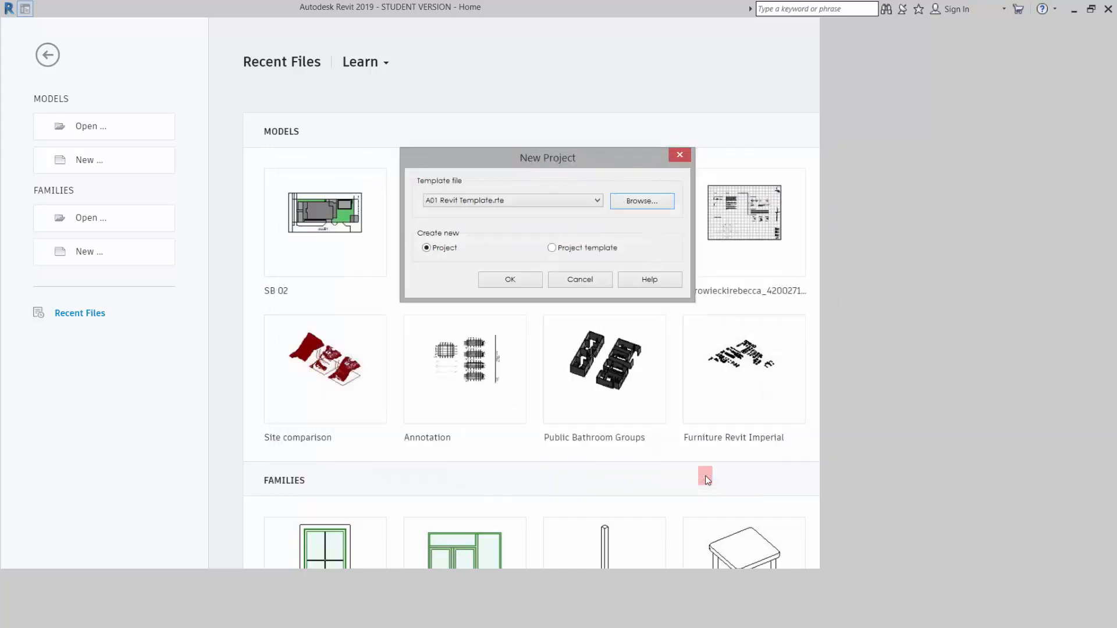
{"action": "mouse_move", "coordinate": [520, 278]}
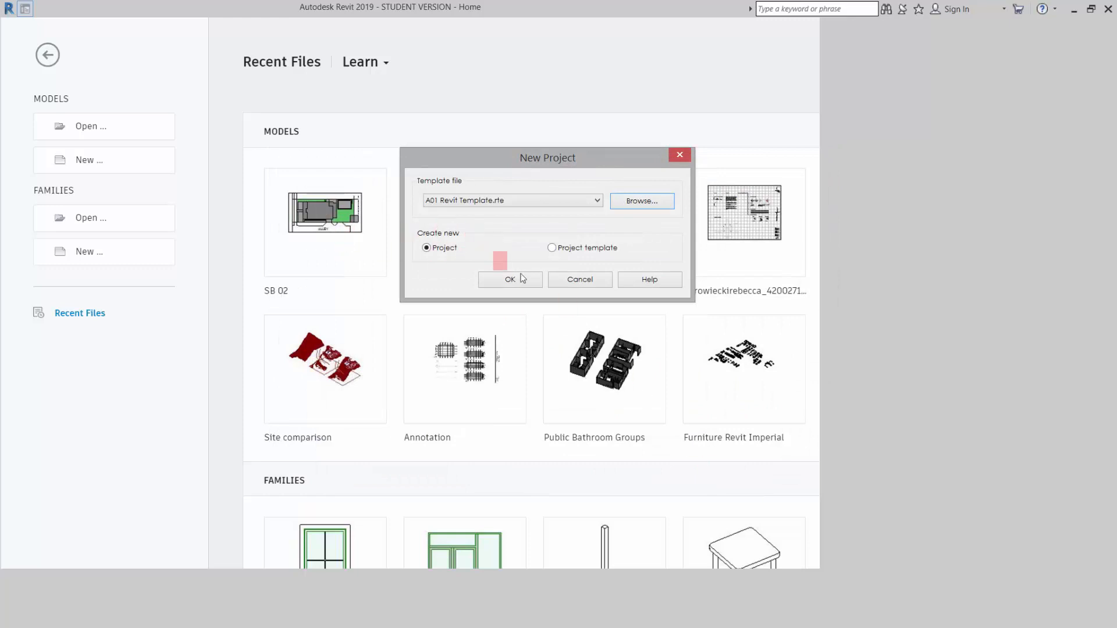
{"action": "left_click", "coordinate": [510, 278]}
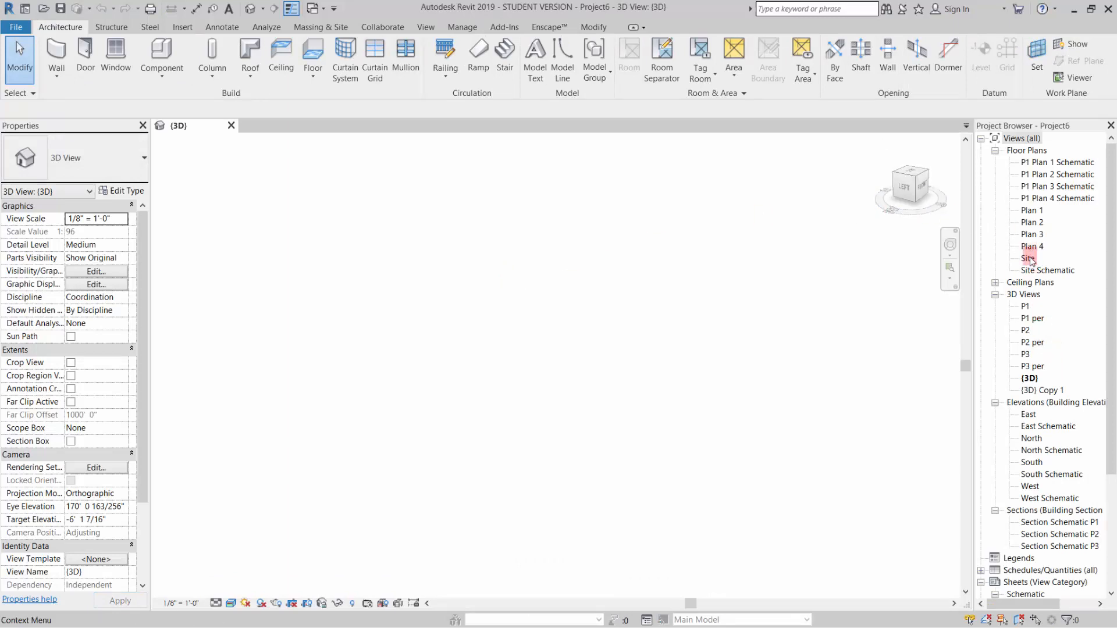
Open the Site floor plan and start a Model In-Place component.
{"action": "double_click", "coordinate": [1028, 259]}
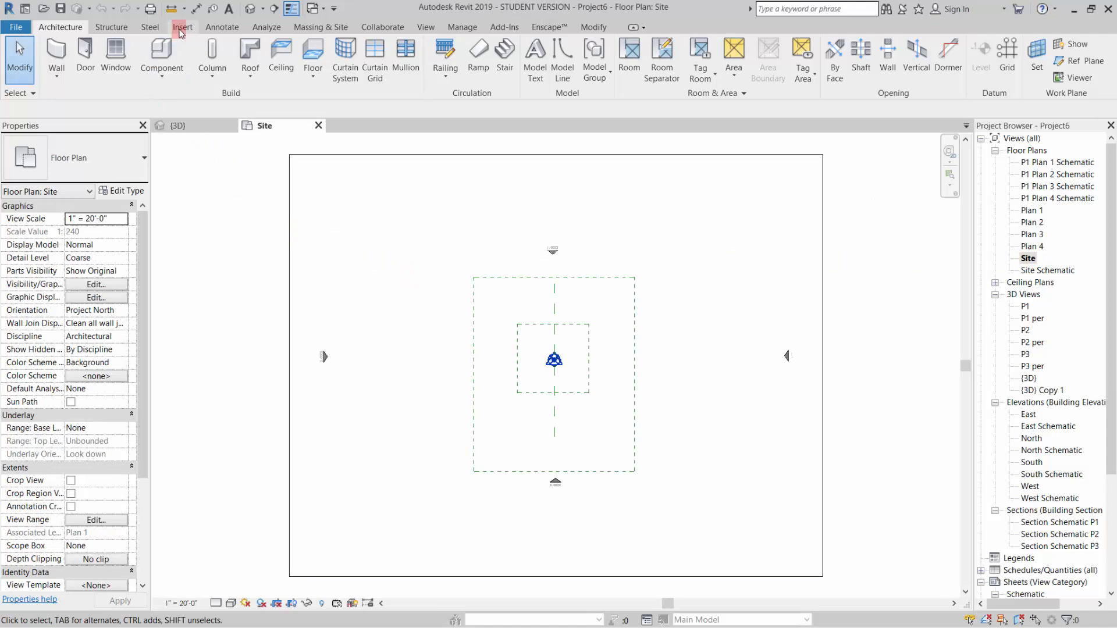
{"action": "left_click", "coordinate": [160, 58]}
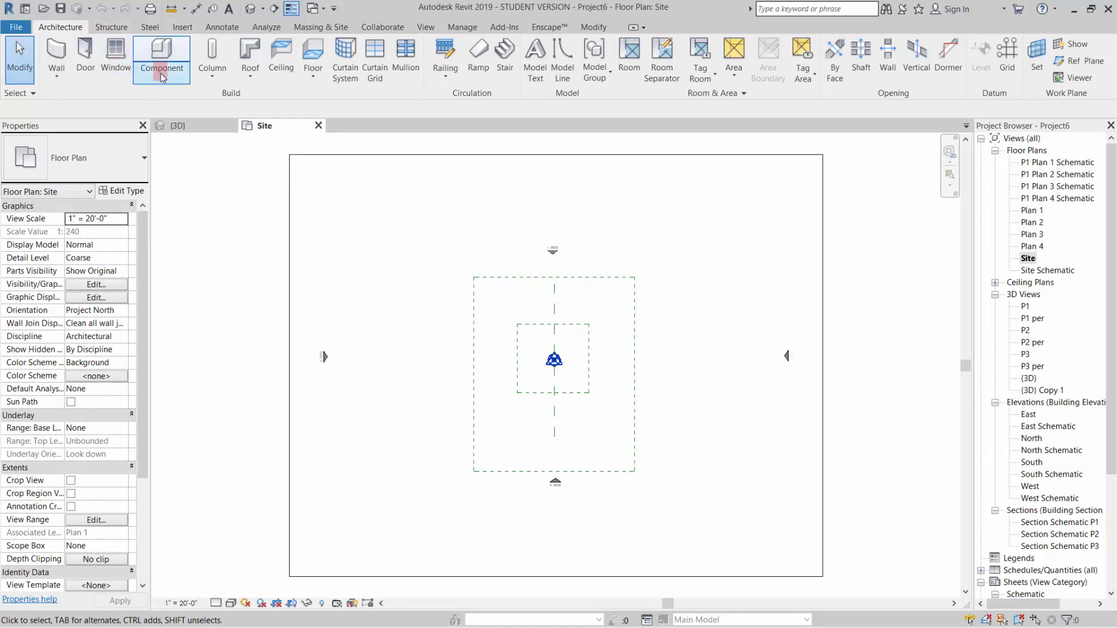
{"action": "left_click", "coordinate": [161, 53]}
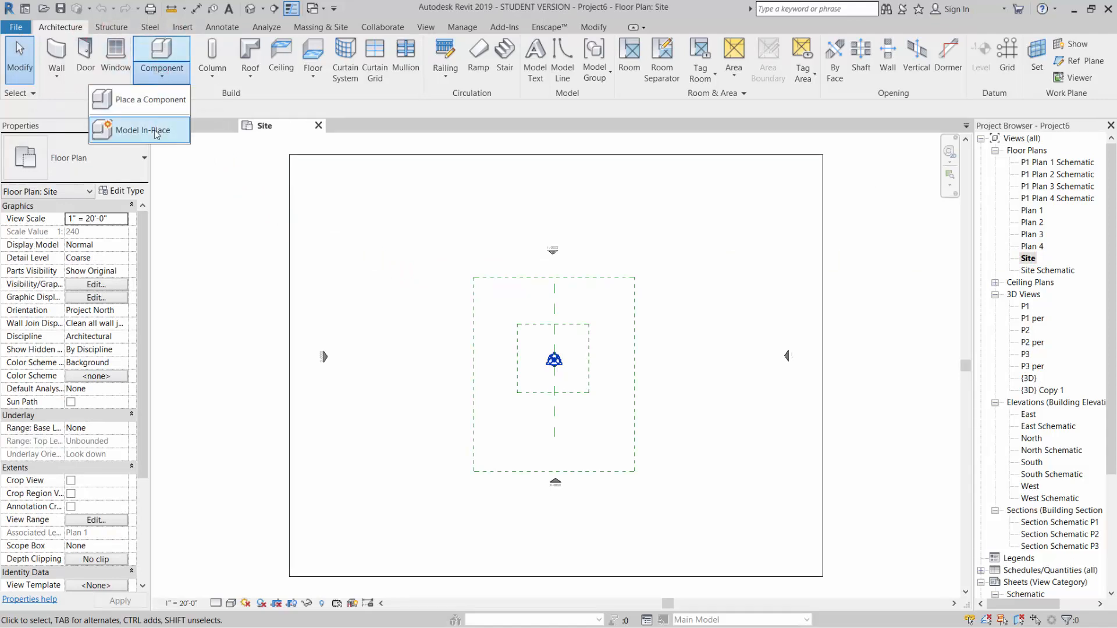
{"action": "left_click", "coordinate": [141, 129]}
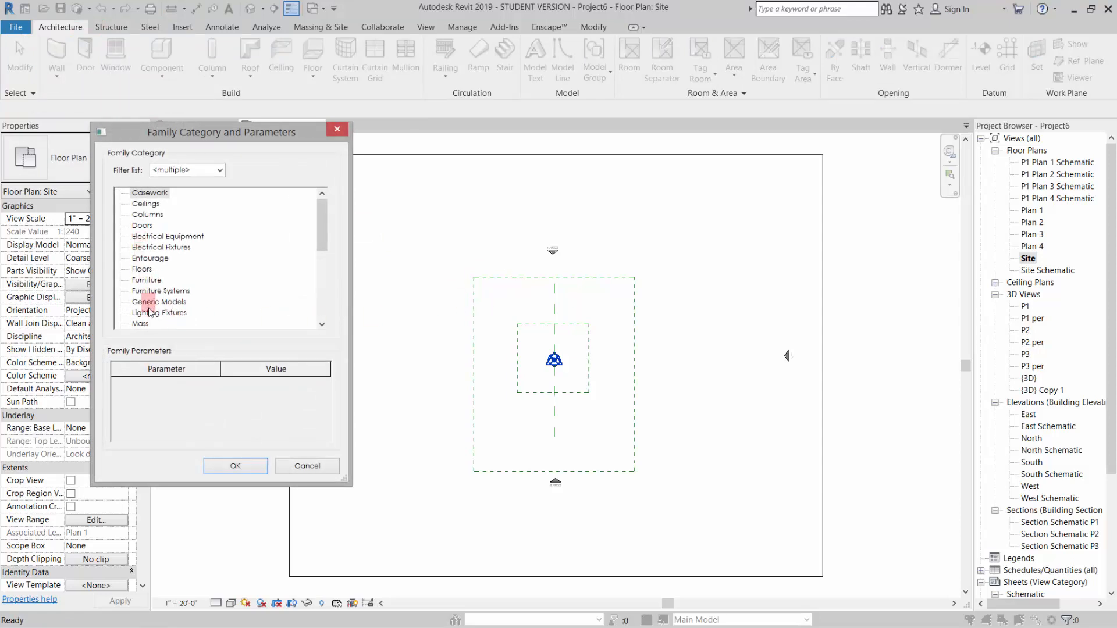
Make the in-place family a Generic Models category named 'g' and begin editing it.
{"action": "left_click", "coordinate": [160, 301]}
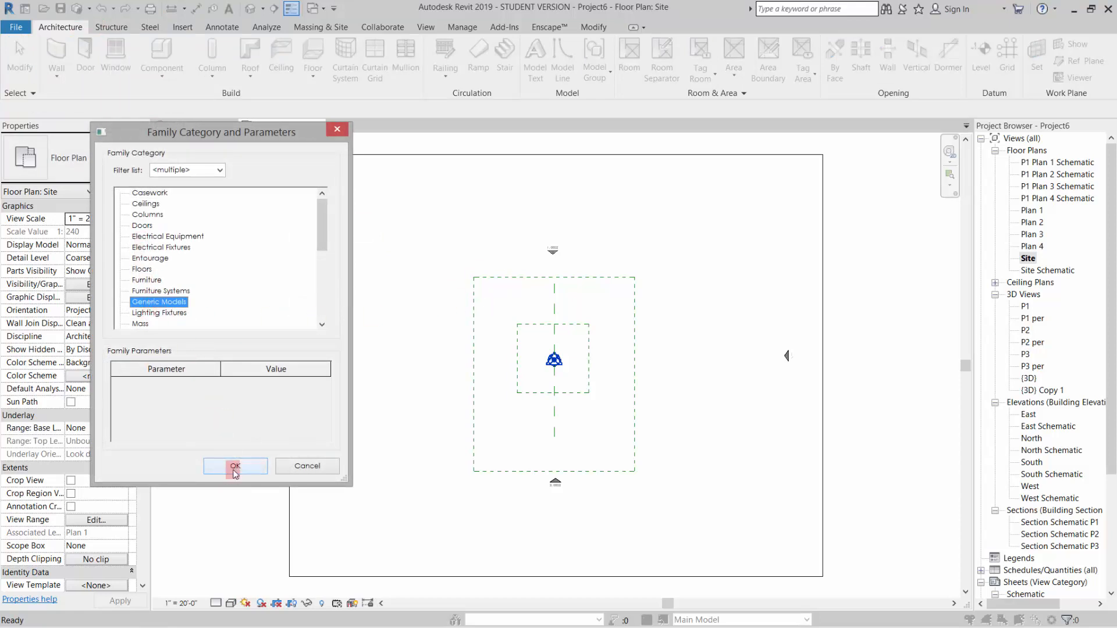
{"action": "left_click", "coordinate": [236, 466]}
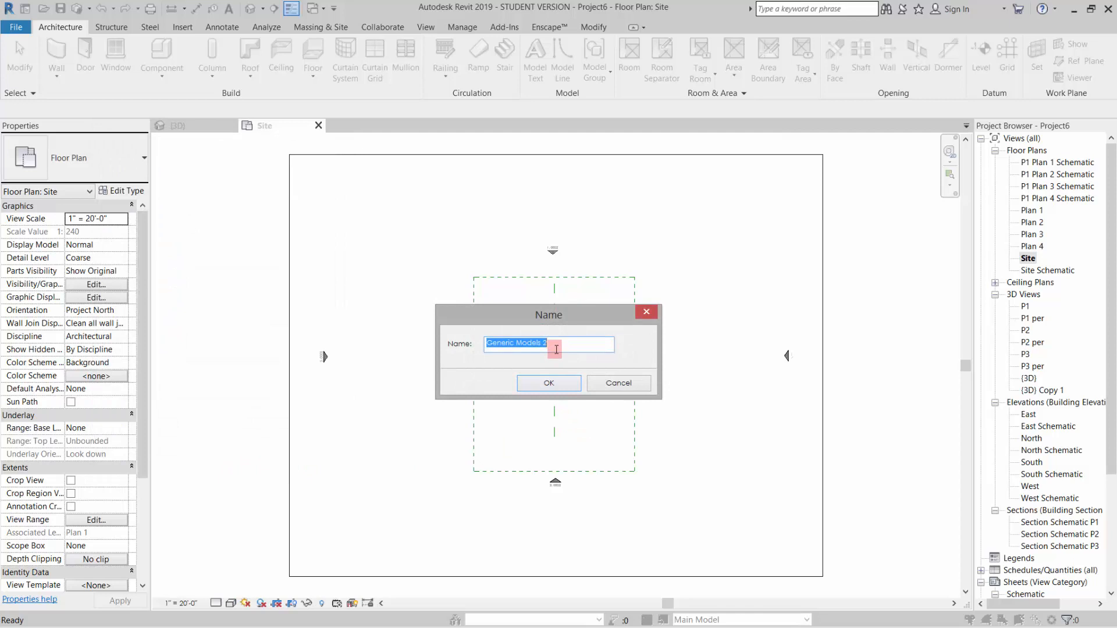
{"action": "type", "text": "g"}
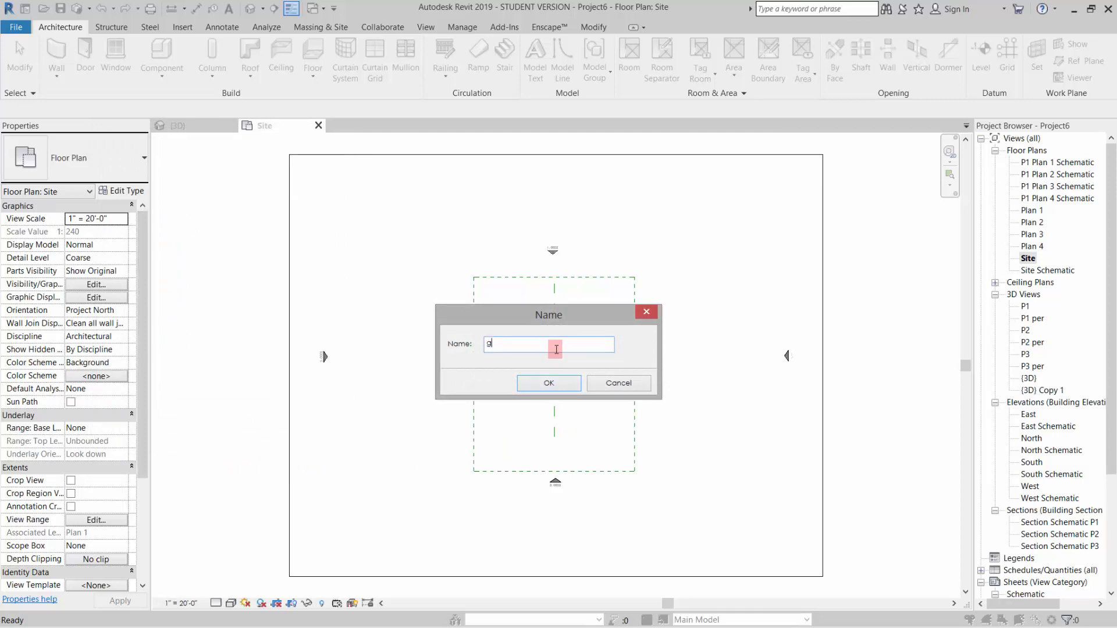
{"action": "left_click", "coordinate": [548, 383]}
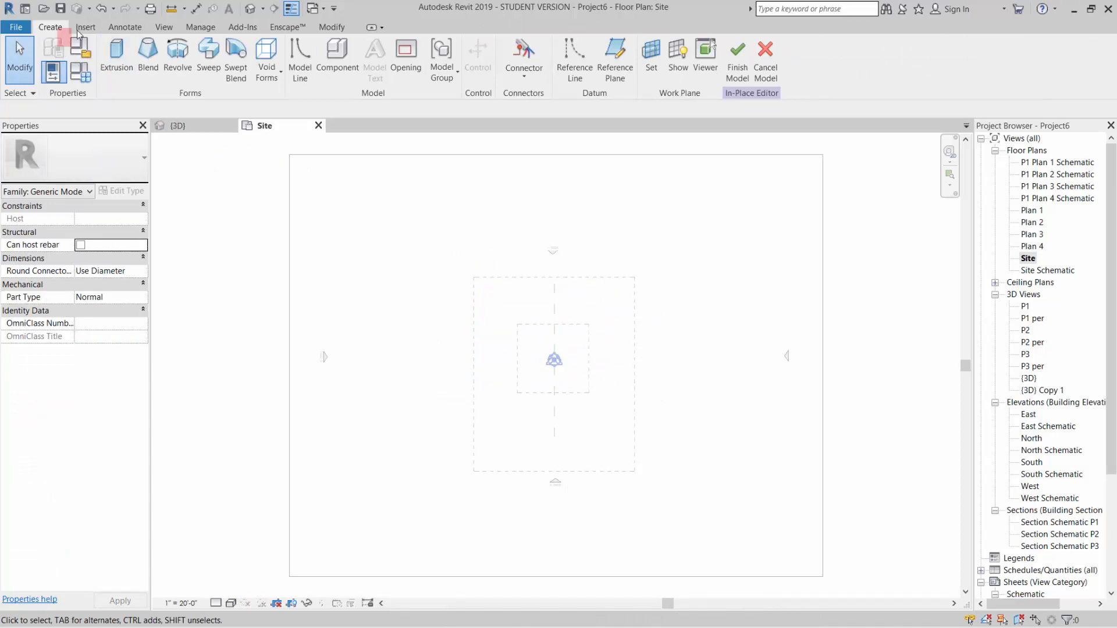
Bring up Link CAD and select the p 1.sat tower file.
{"action": "left_click", "coordinate": [85, 26]}
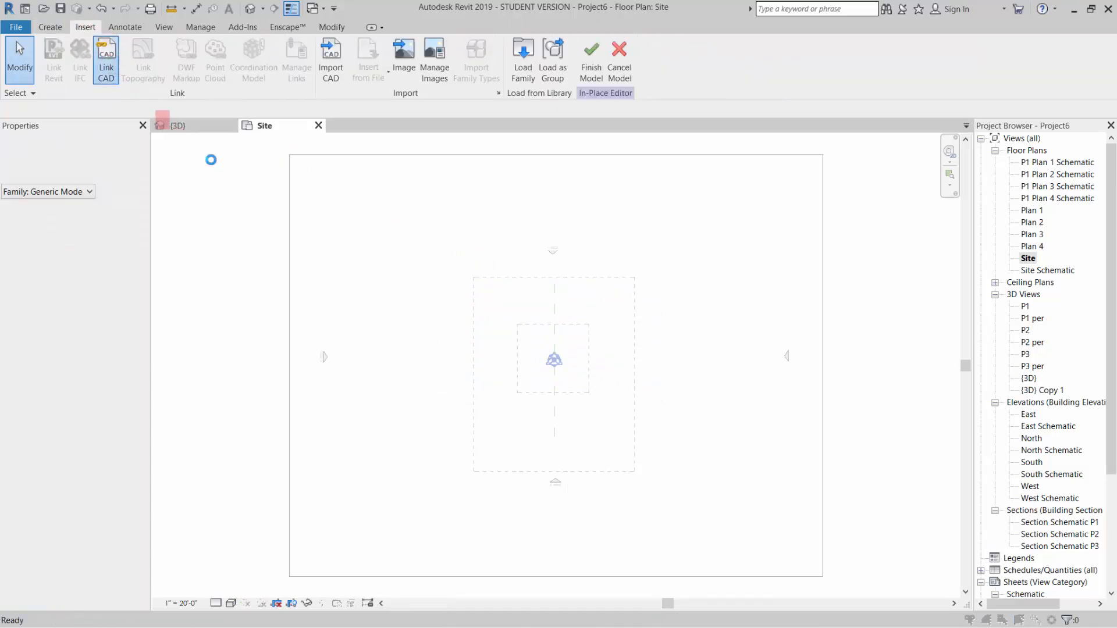
{"action": "left_click", "coordinate": [106, 59]}
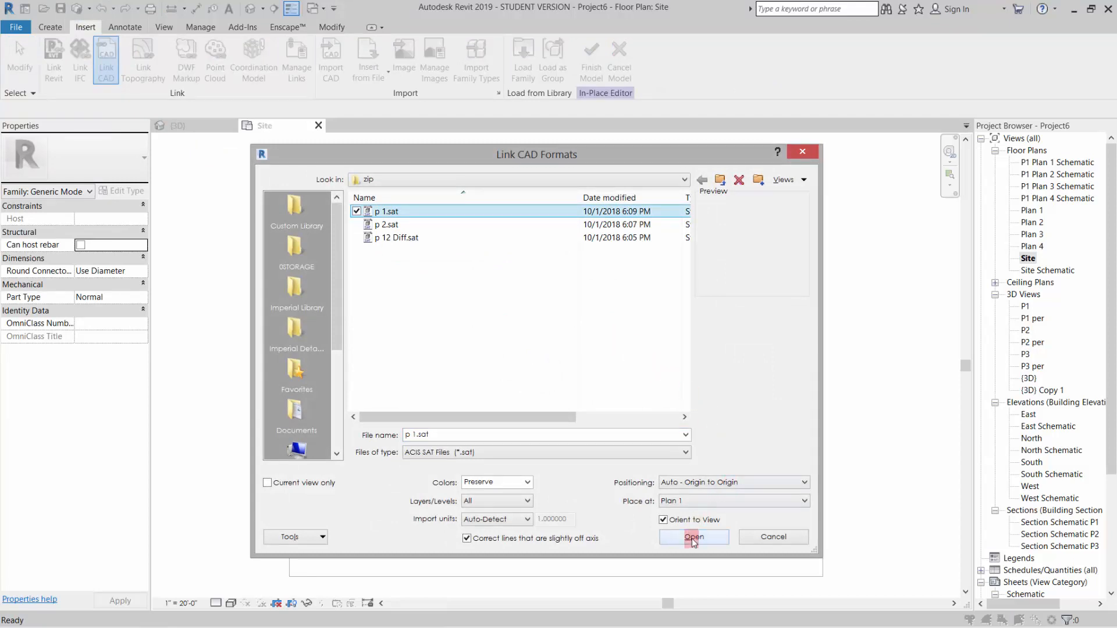
{"action": "left_click", "coordinate": [692, 536]}
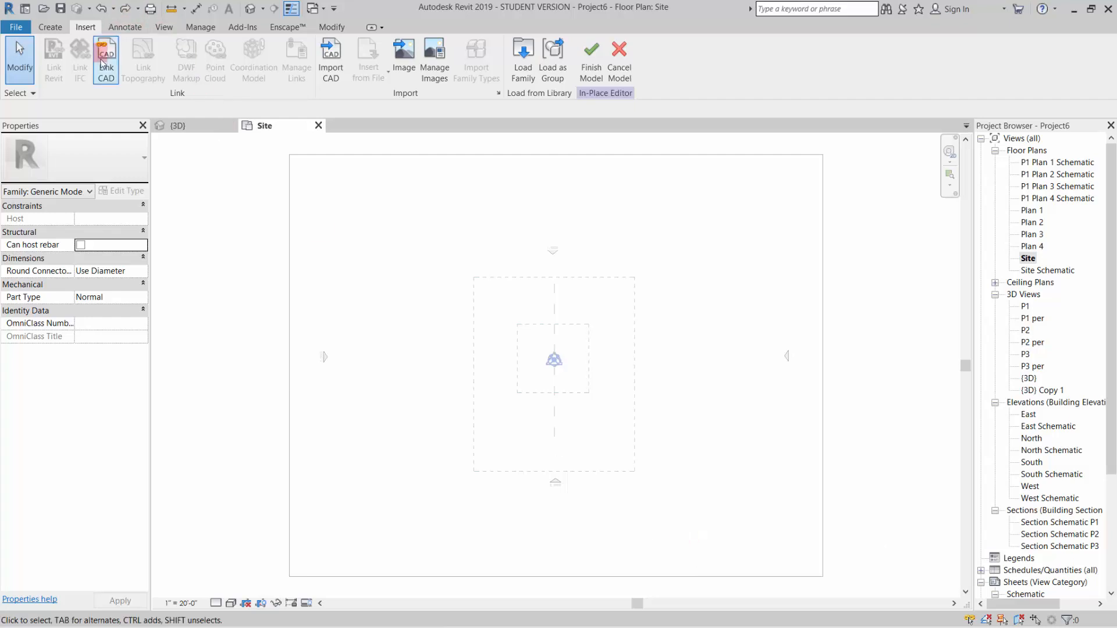
{"action": "left_click", "coordinate": [106, 56]}
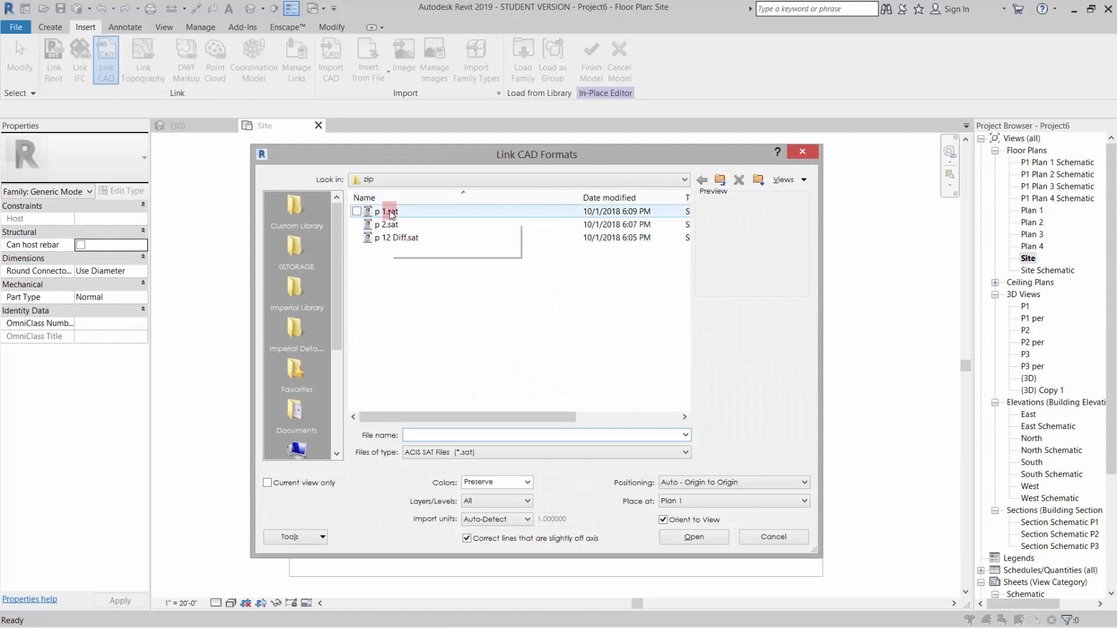
{"action": "left_click", "coordinate": [357, 210]}
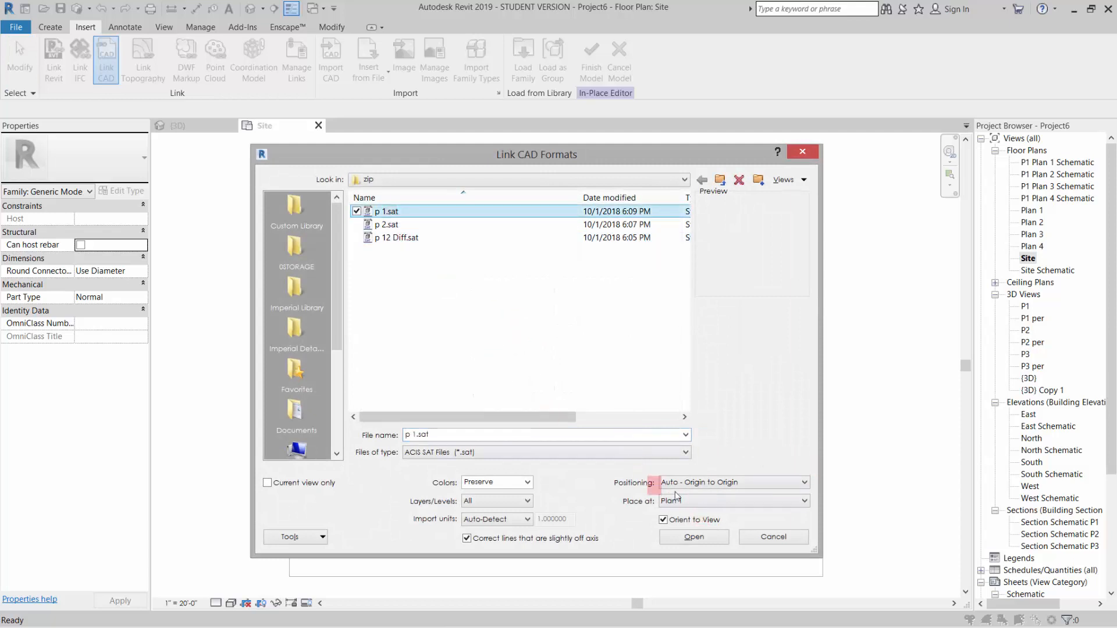
{"action": "mouse_move", "coordinate": [729, 494]}
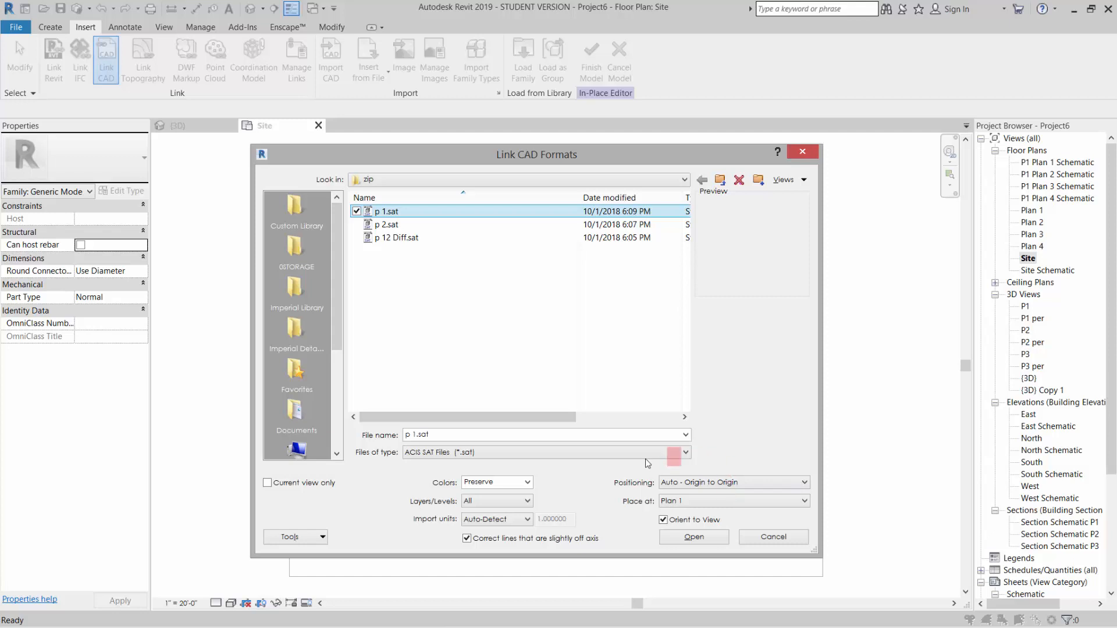
Link p 1.sat with Auto - Origin to Origin positioning and clear the selection.
{"action": "left_click", "coordinate": [734, 482]}
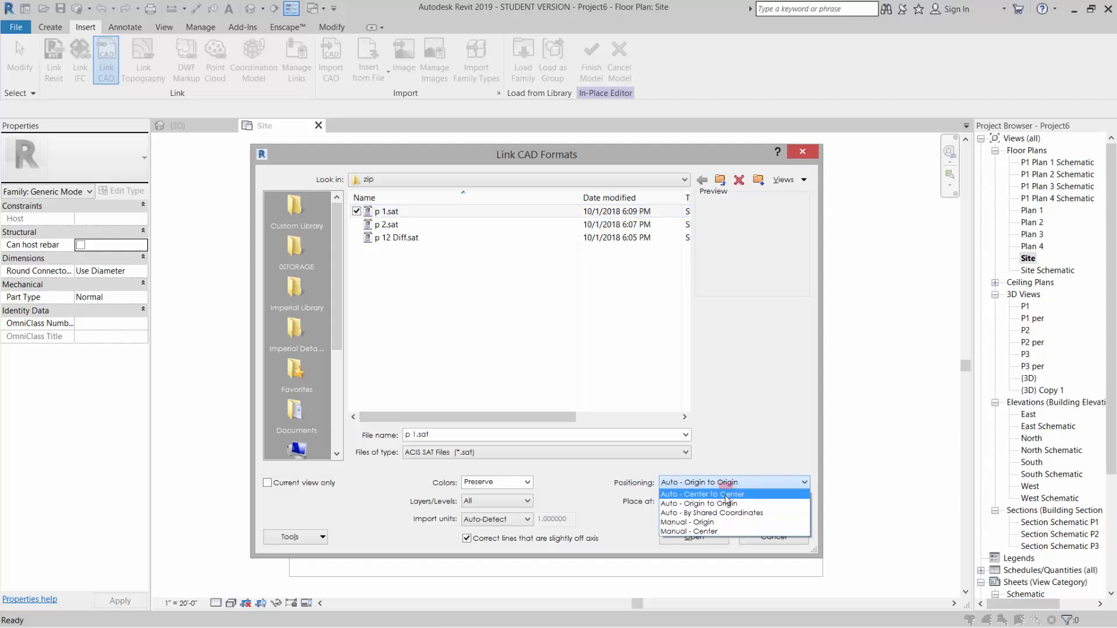
{"action": "left_click", "coordinate": [699, 504]}
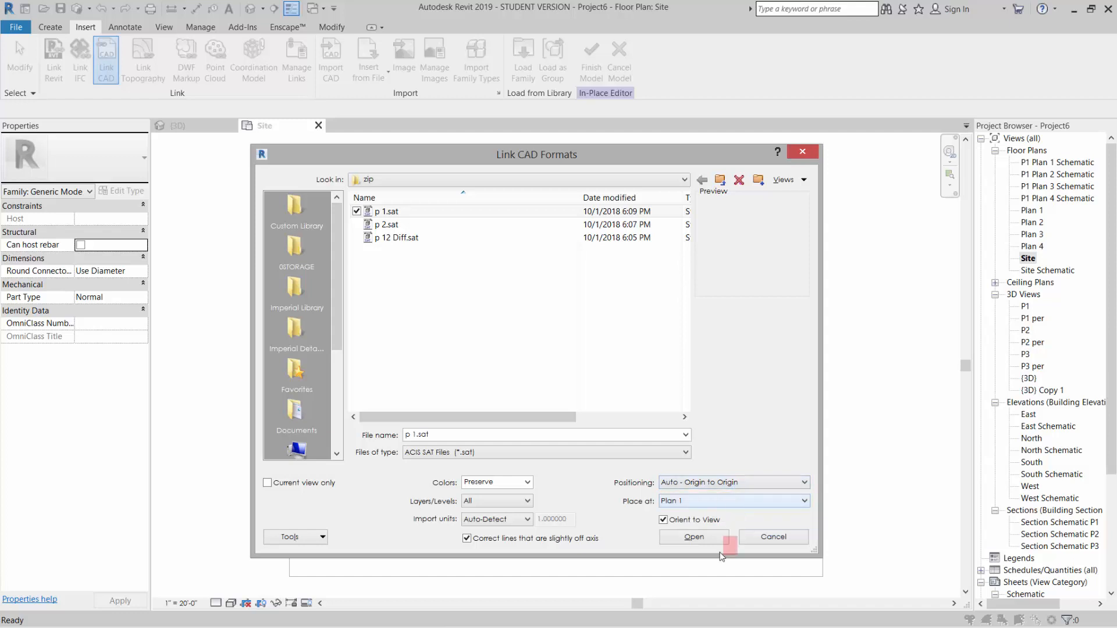
{"action": "left_click", "coordinate": [692, 536]}
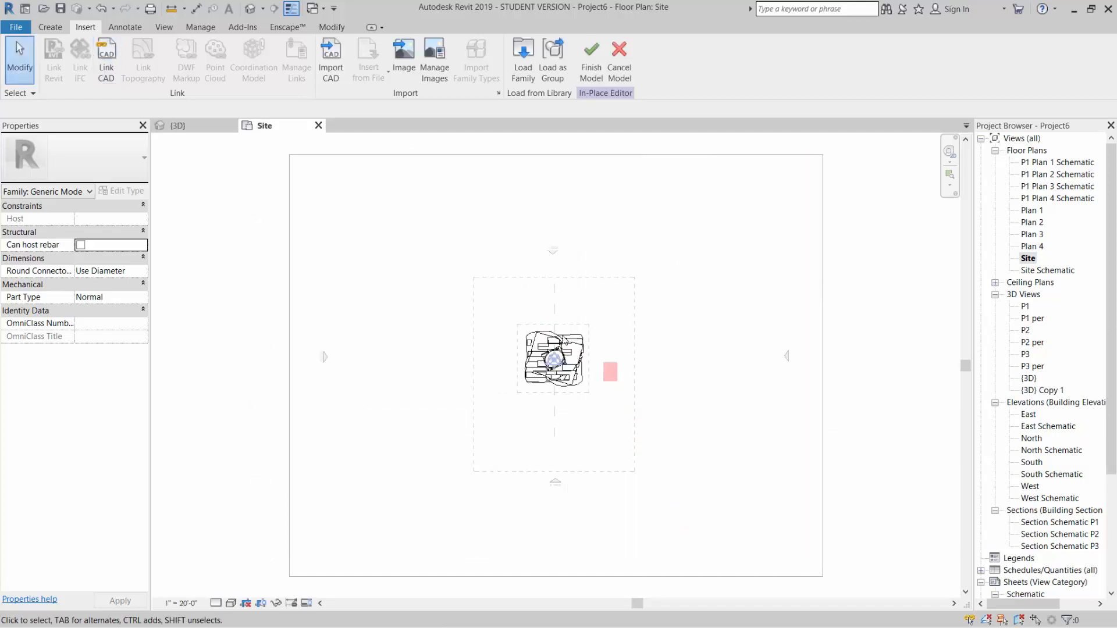
{"action": "left_click", "coordinate": [591, 55]}
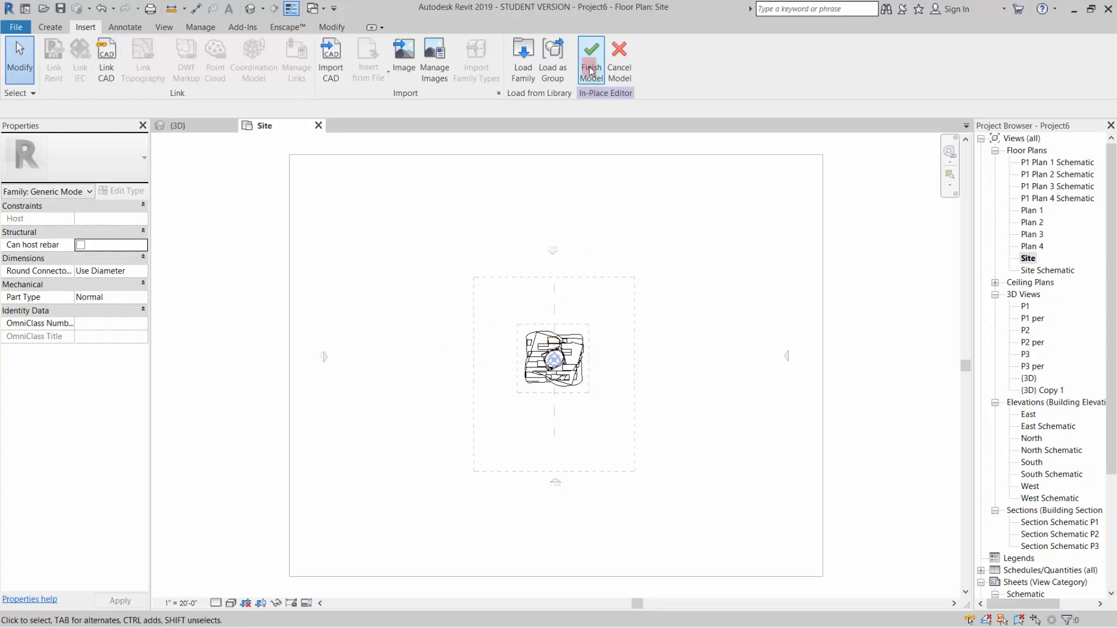
Finish the in-place model, then go to Manage > Object Styles.
{"action": "left_click", "coordinate": [592, 60]}
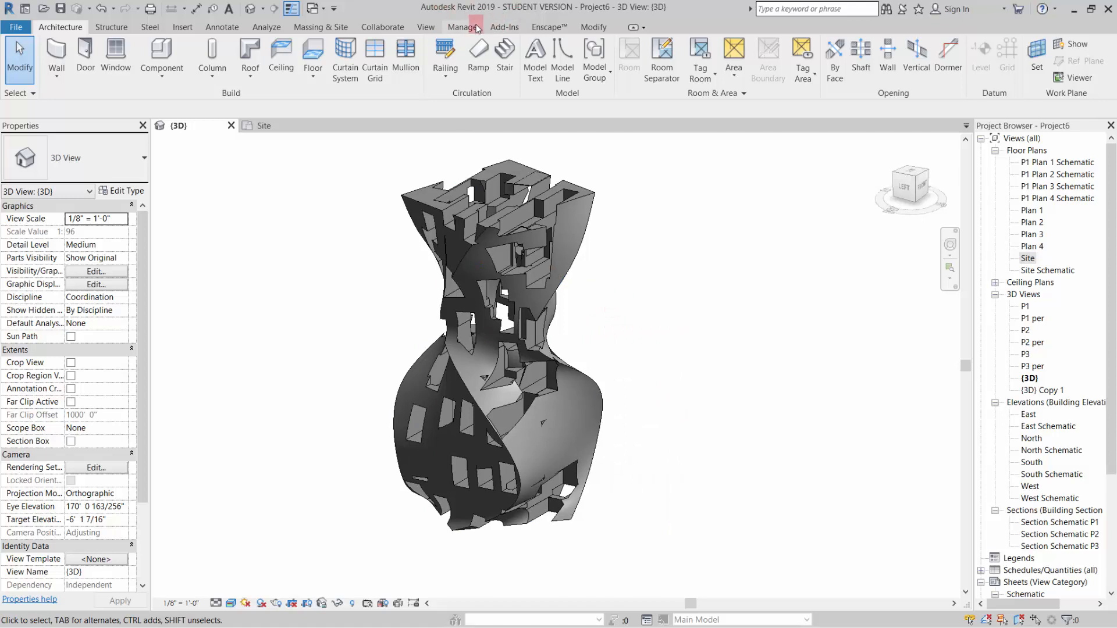
{"action": "left_click", "coordinate": [462, 27]}
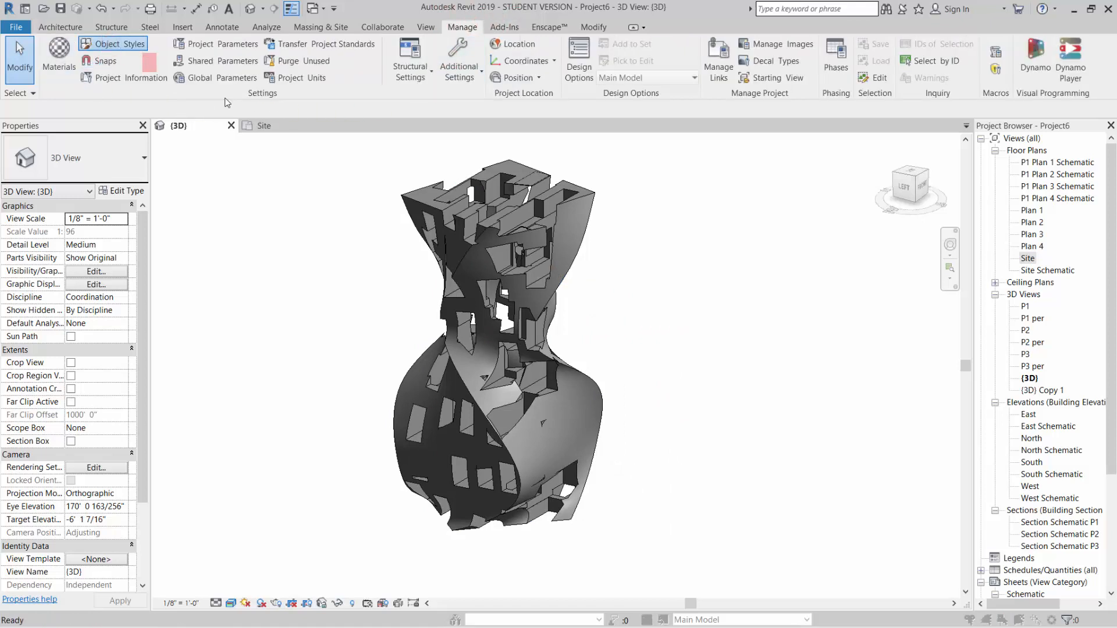
{"action": "left_click", "coordinate": [118, 43]}
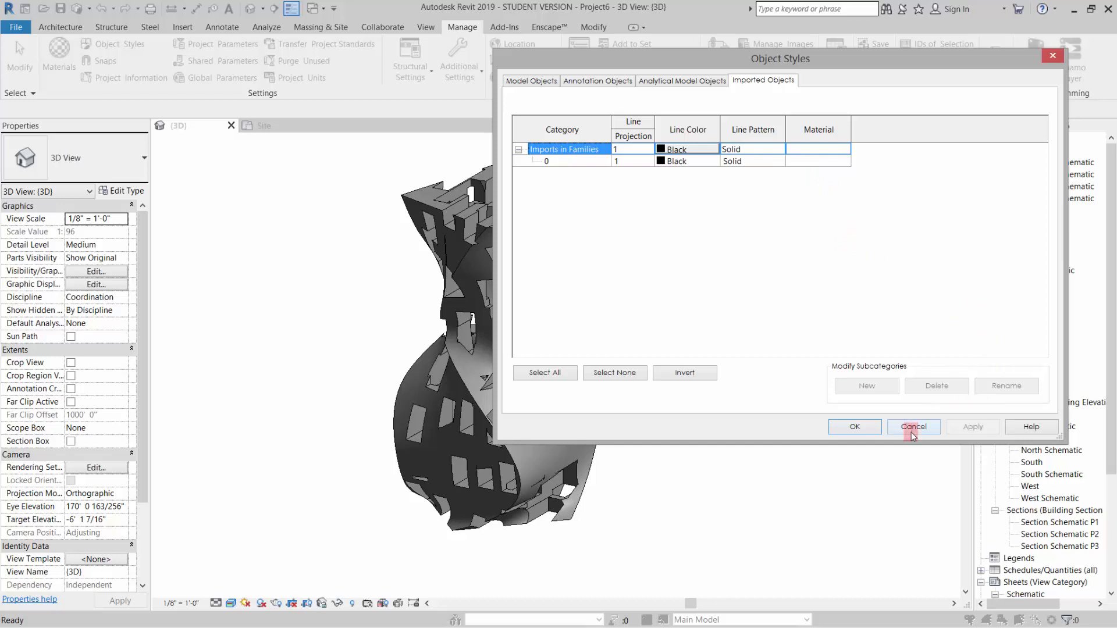
Cancel Object Styles and bring up Manage Links from the Insert tab.
{"action": "left_click", "coordinate": [914, 427]}
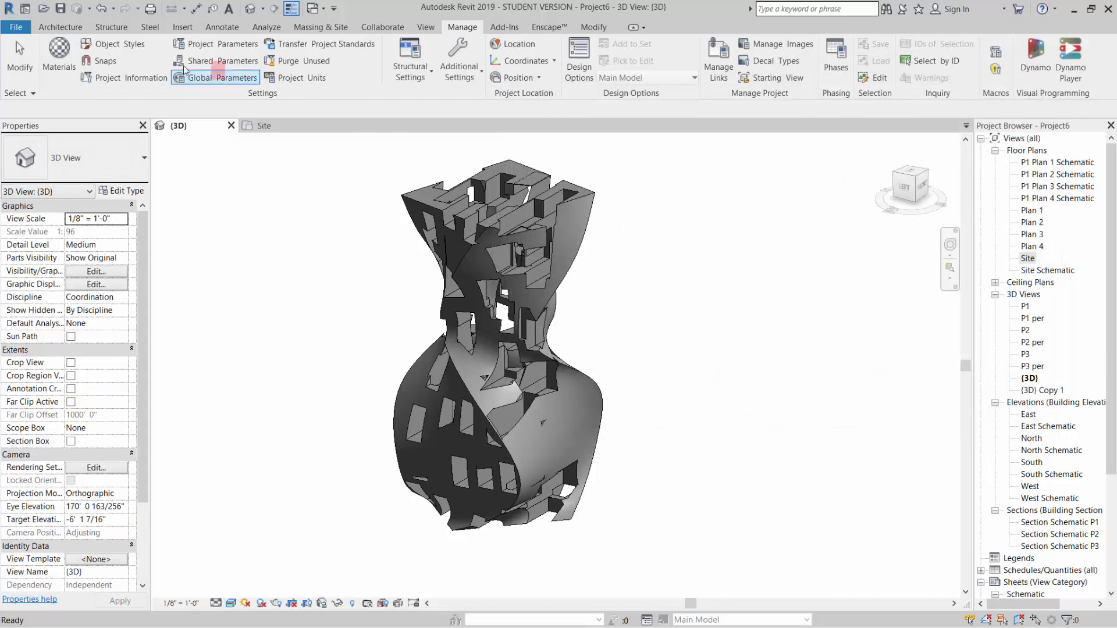
{"action": "left_click", "coordinate": [182, 27]}
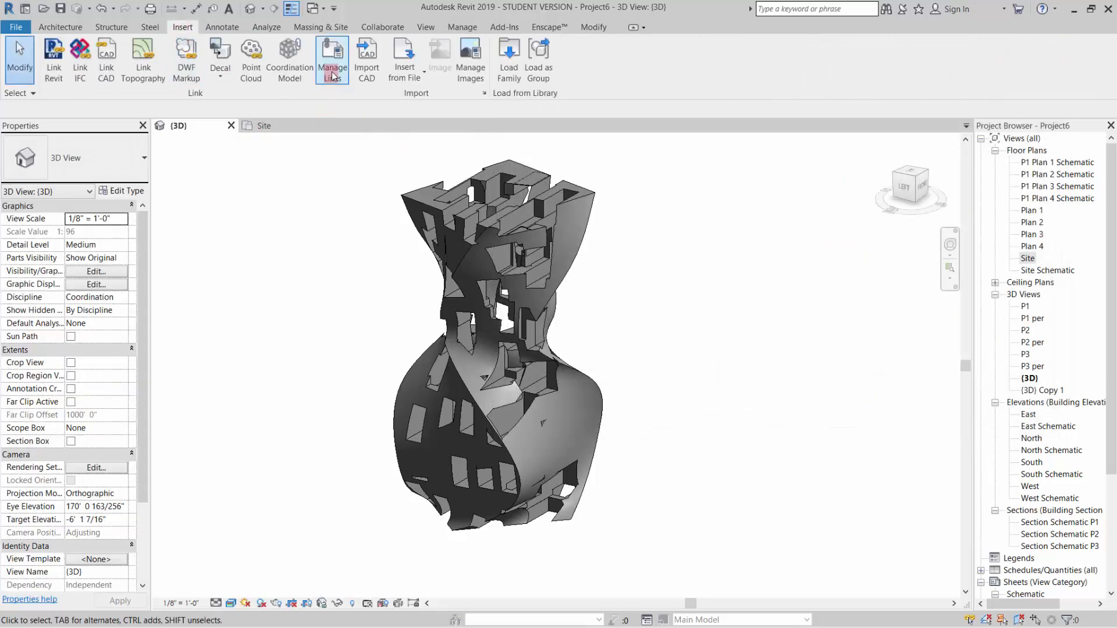
{"action": "left_click", "coordinate": [331, 58]}
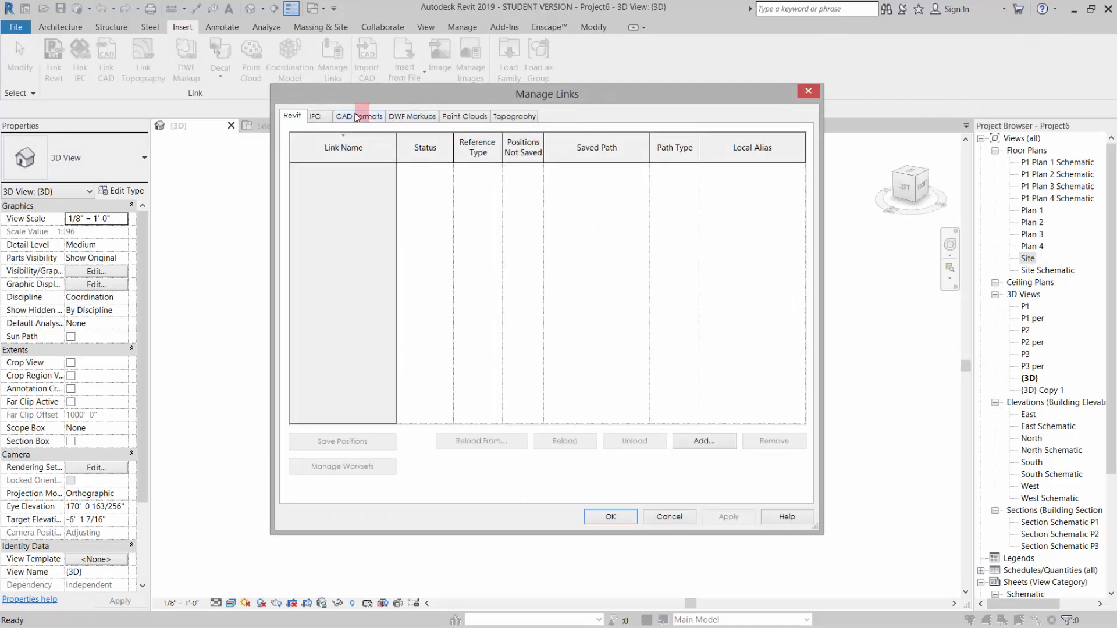
Confirm p 1.sat is loaded under CAD Formats and close Manage Links.
{"action": "left_click", "coordinate": [358, 116]}
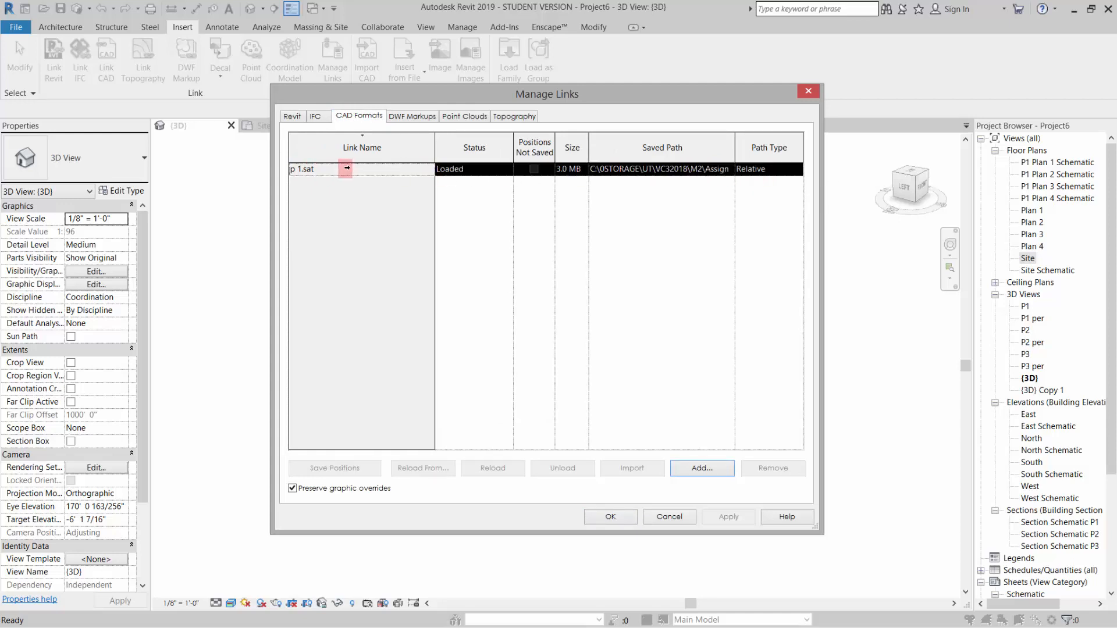
{"action": "left_click", "coordinate": [492, 468]}
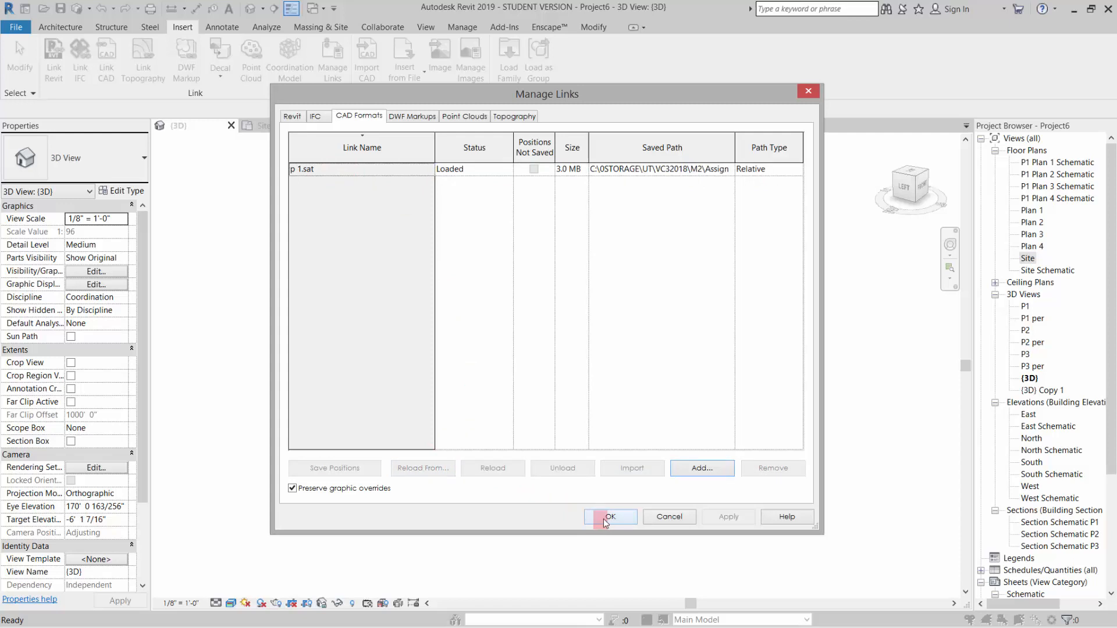
{"action": "left_click", "coordinate": [610, 516]}
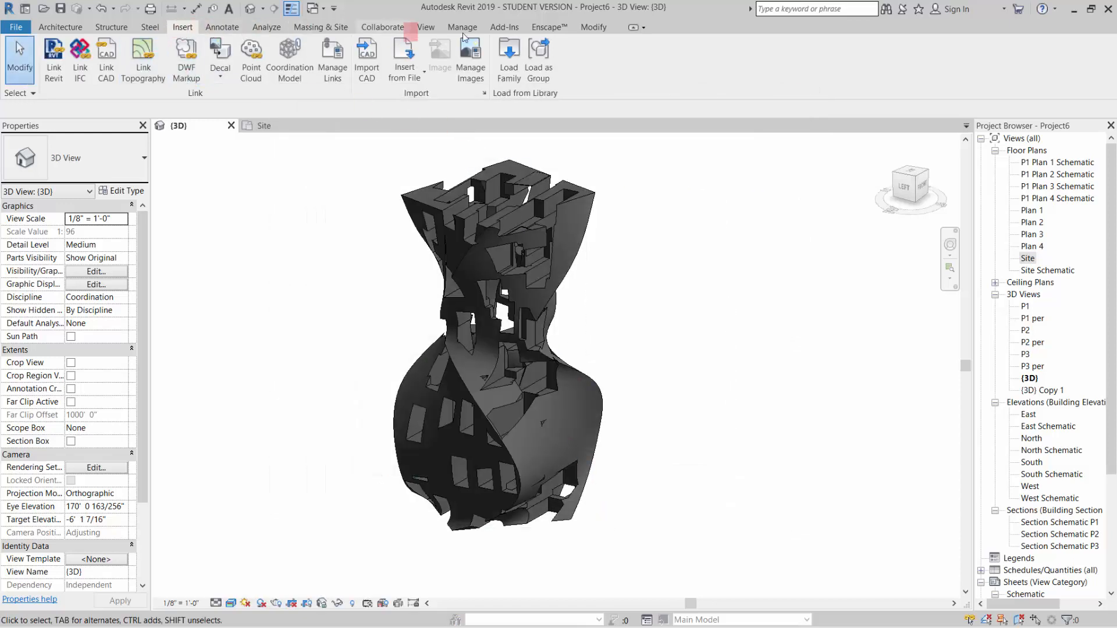
Reopen Object Styles from the Manage tab to reach the imported p 1.sat categories.
{"action": "left_click", "coordinate": [462, 27]}
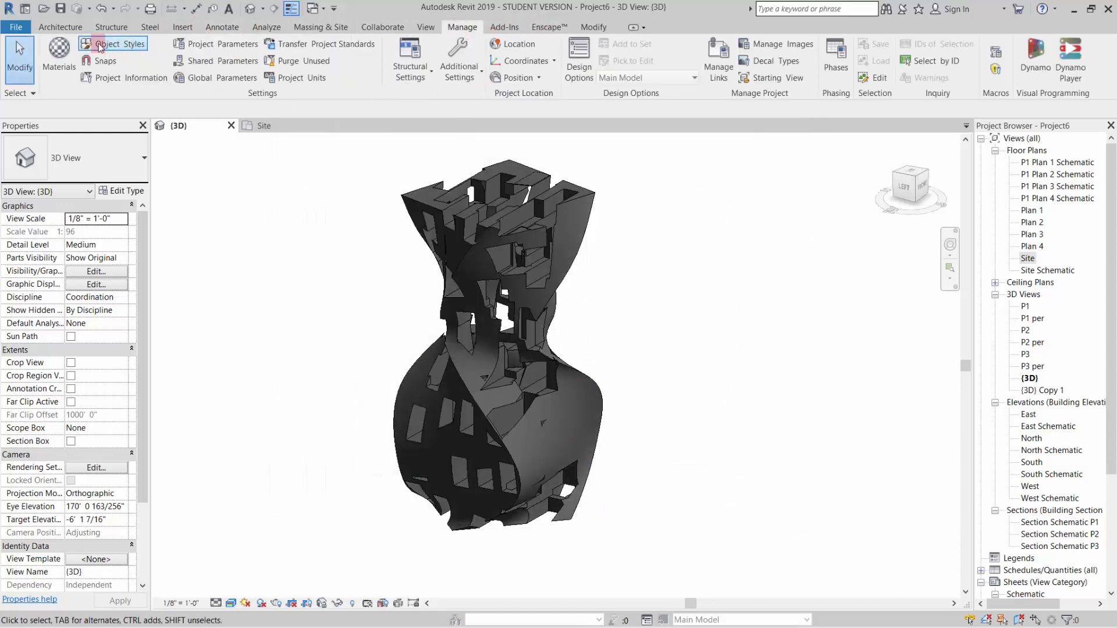
{"action": "left_click", "coordinate": [121, 43]}
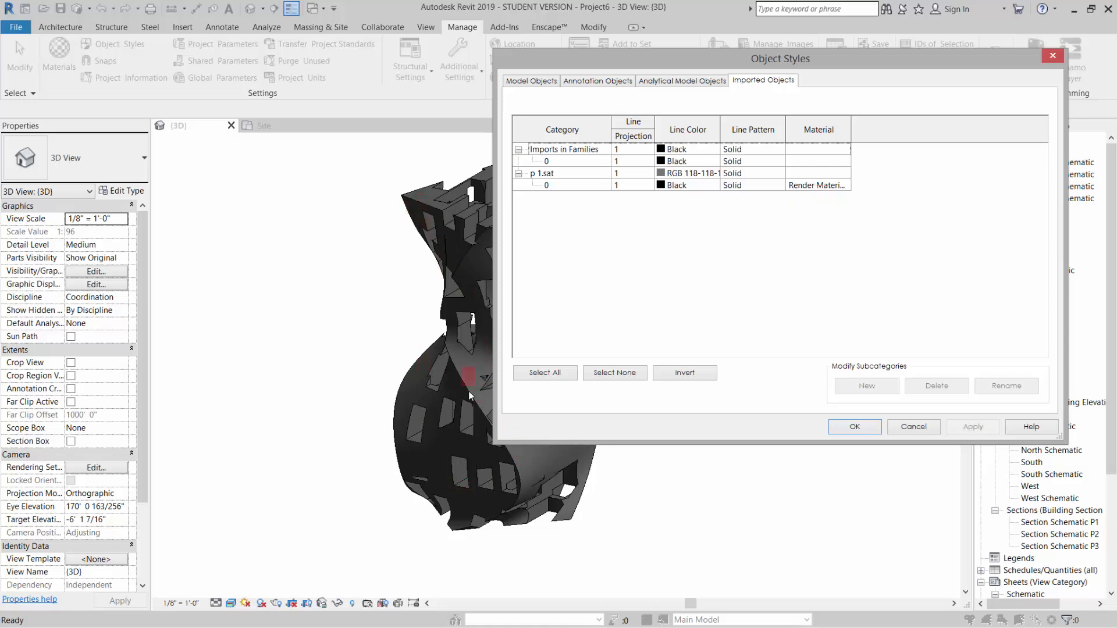
{"action": "mouse_move", "coordinate": [517, 292]}
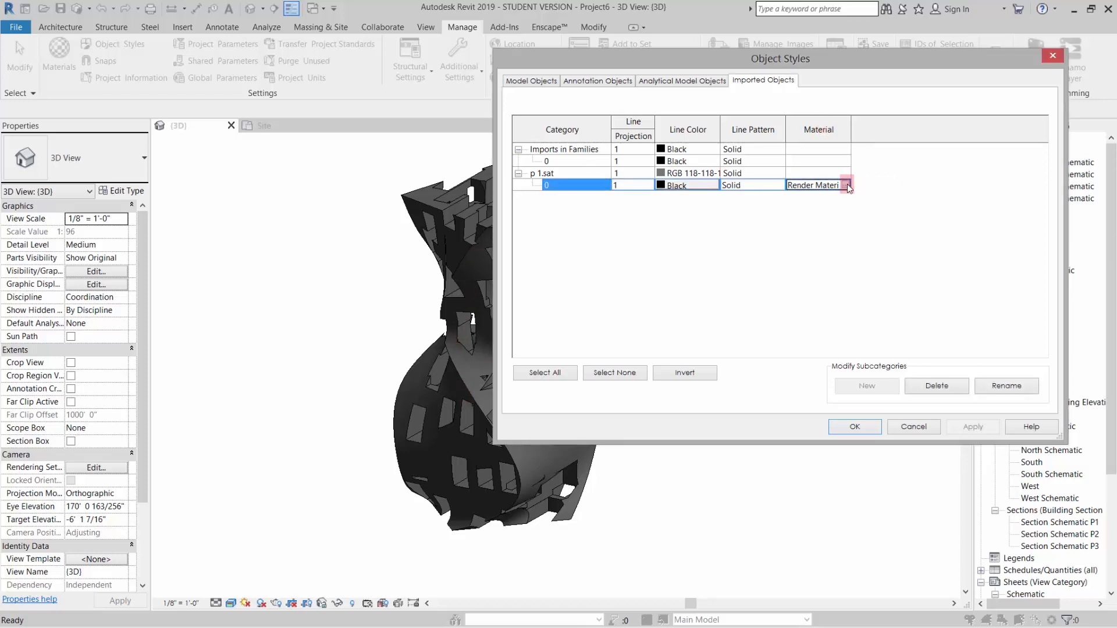
Choose a material for p 1.sat subcategory 0 and rename the render material to GM1.
{"action": "left_click", "coordinate": [846, 185]}
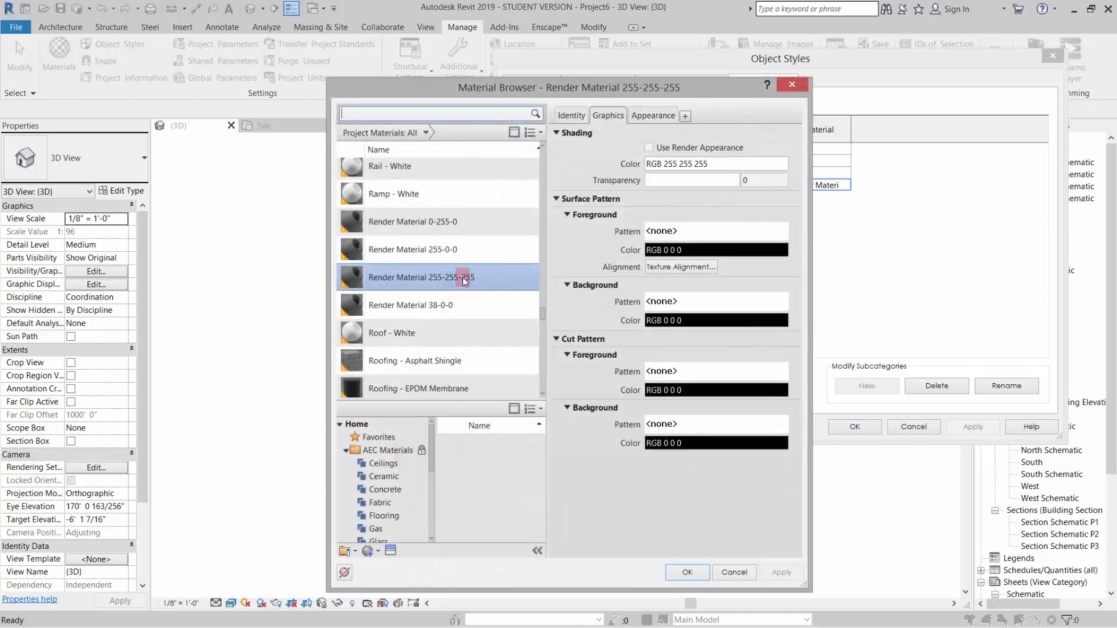
{"action": "double_click", "coordinate": [420, 277]}
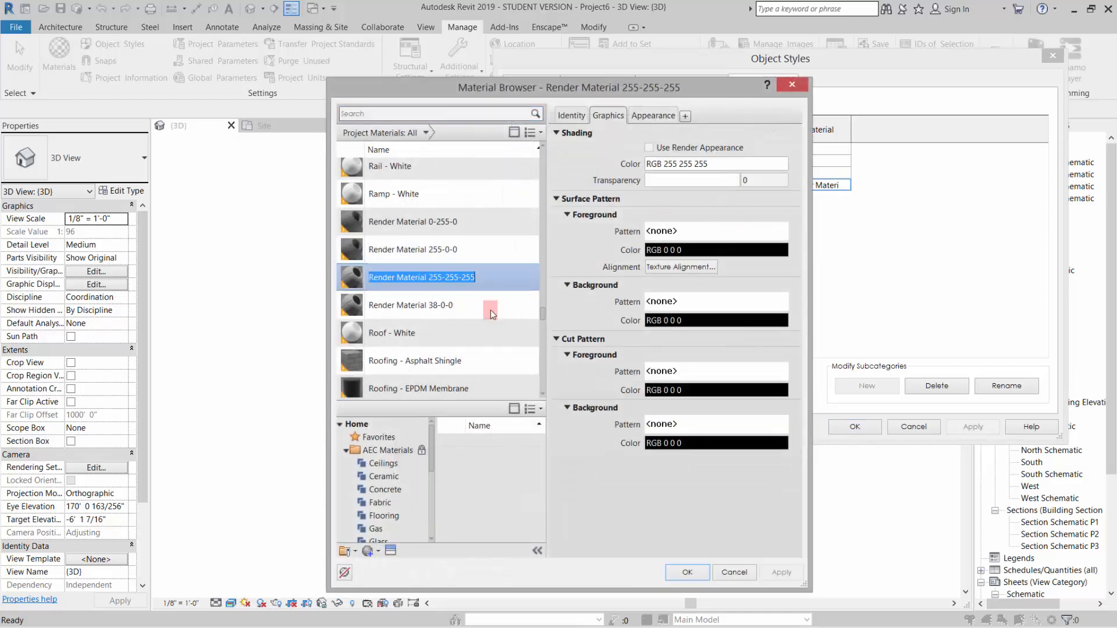
{"action": "type", "text": "GM1"}
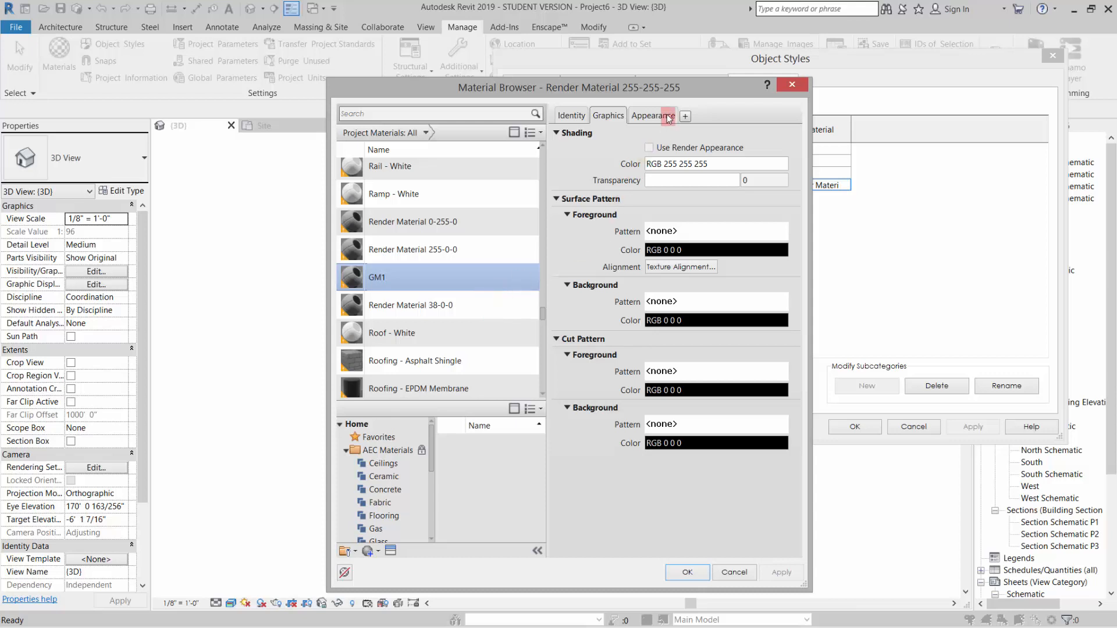
Set GM1's appearance colour to light green RGB 176 205 133.
{"action": "left_click", "coordinate": [651, 115]}
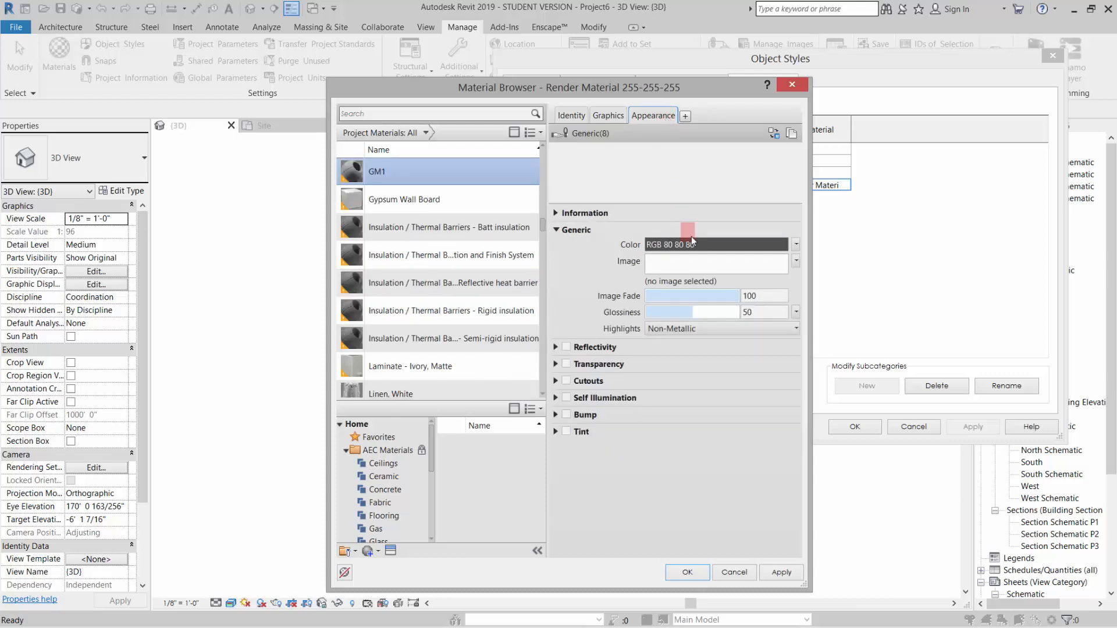
{"action": "left_click", "coordinate": [688, 243]}
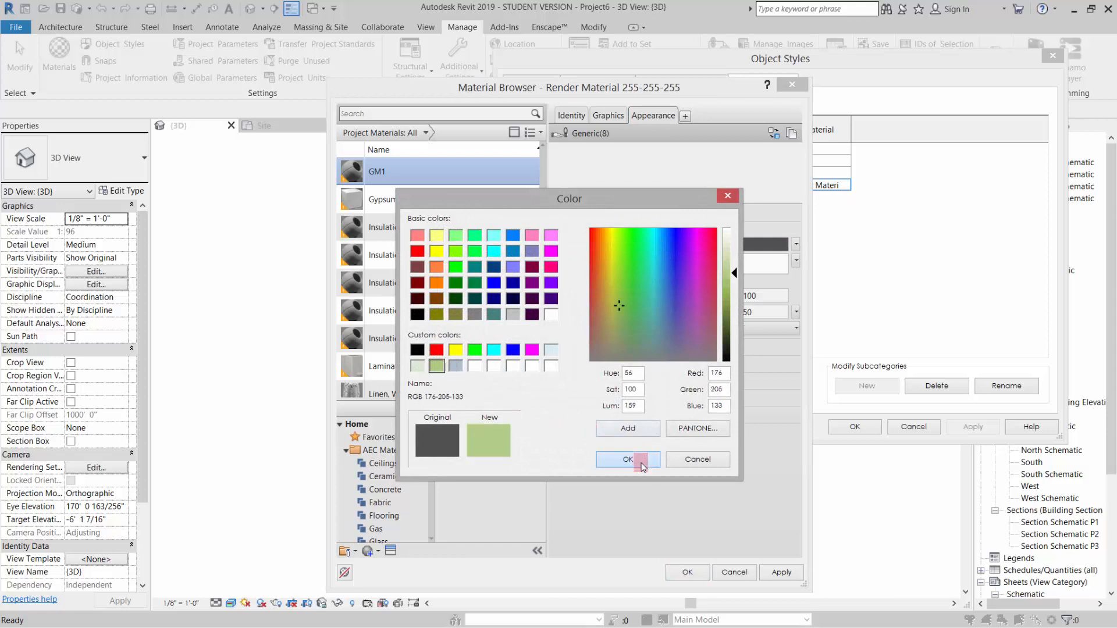
{"action": "left_click", "coordinate": [627, 460]}
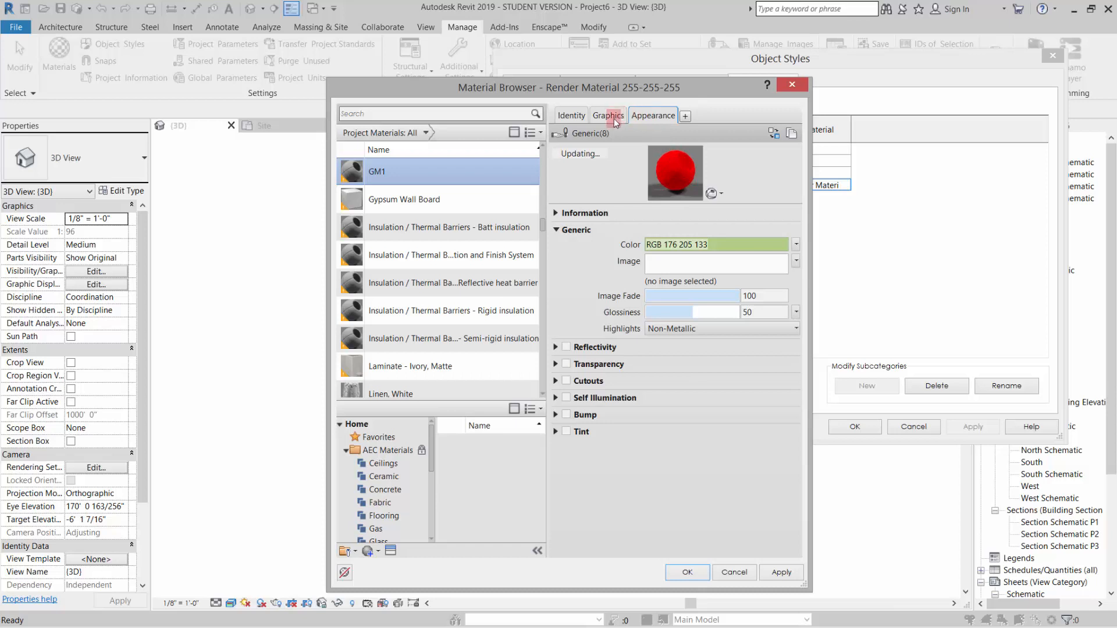
On Graphics, use render appearance and set cut foreground and background patterns to Solid fill.
{"action": "left_click", "coordinate": [608, 115]}
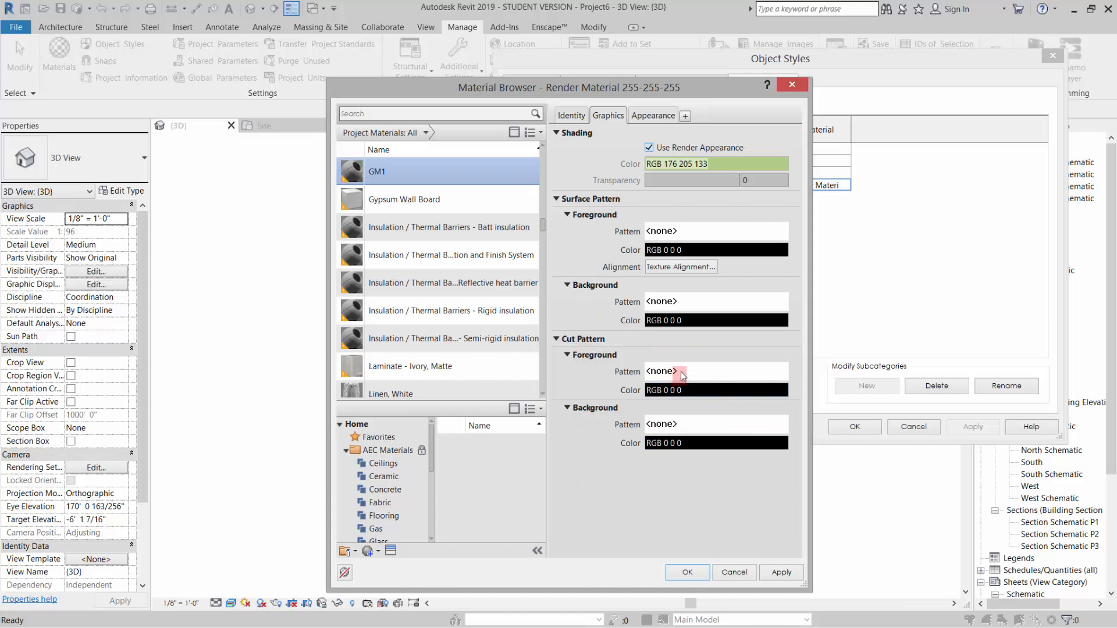
{"action": "left_click", "coordinate": [682, 371]}
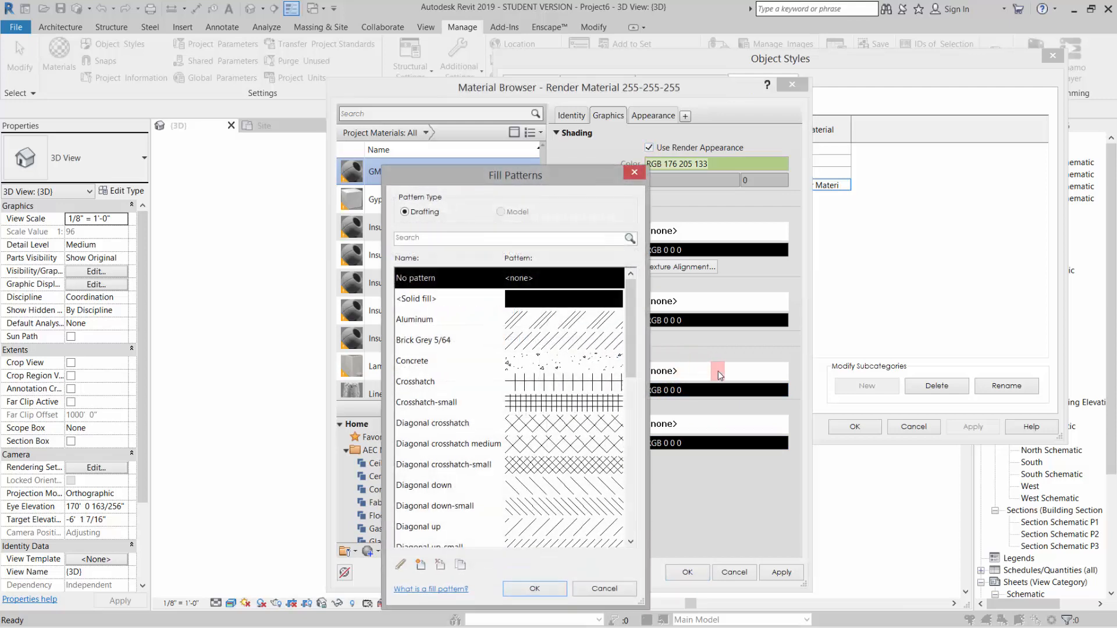
{"action": "left_click", "coordinate": [417, 299]}
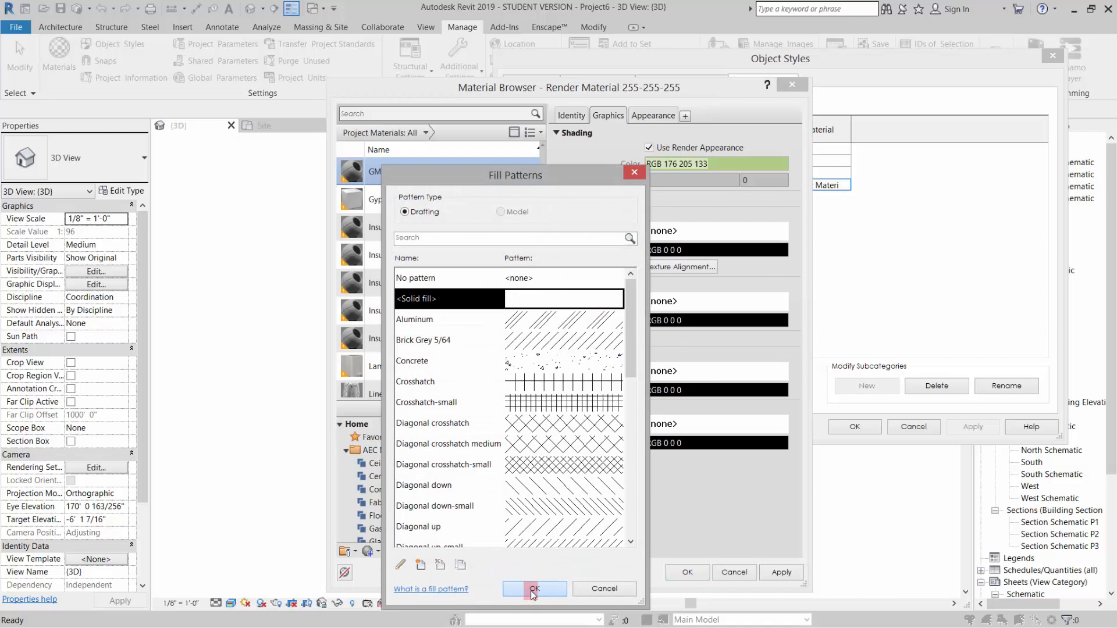
{"action": "left_click", "coordinate": [534, 588]}
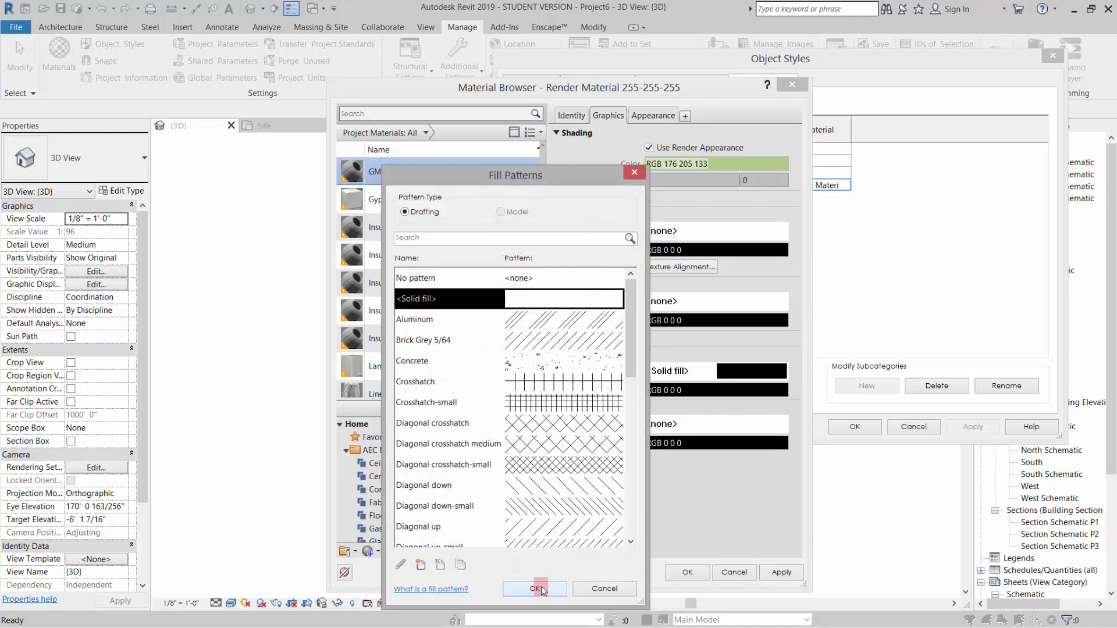
{"action": "left_click", "coordinate": [534, 589]}
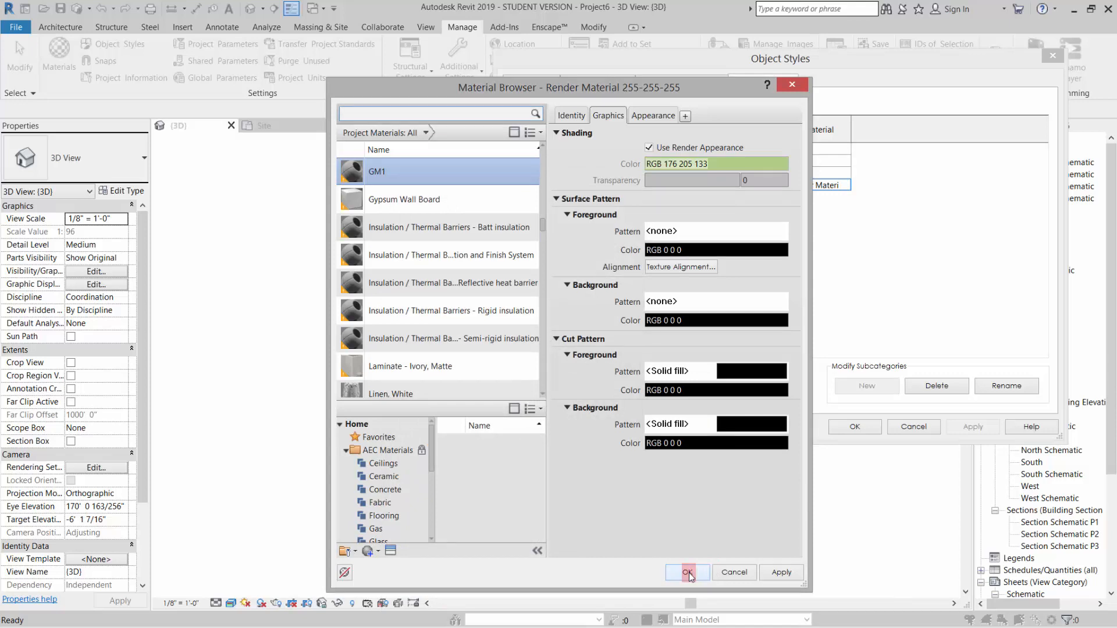
Accept GM1, apply it in Object Styles so the tower turns green, and scroll the browser to Sheets.
{"action": "left_click", "coordinate": [687, 572]}
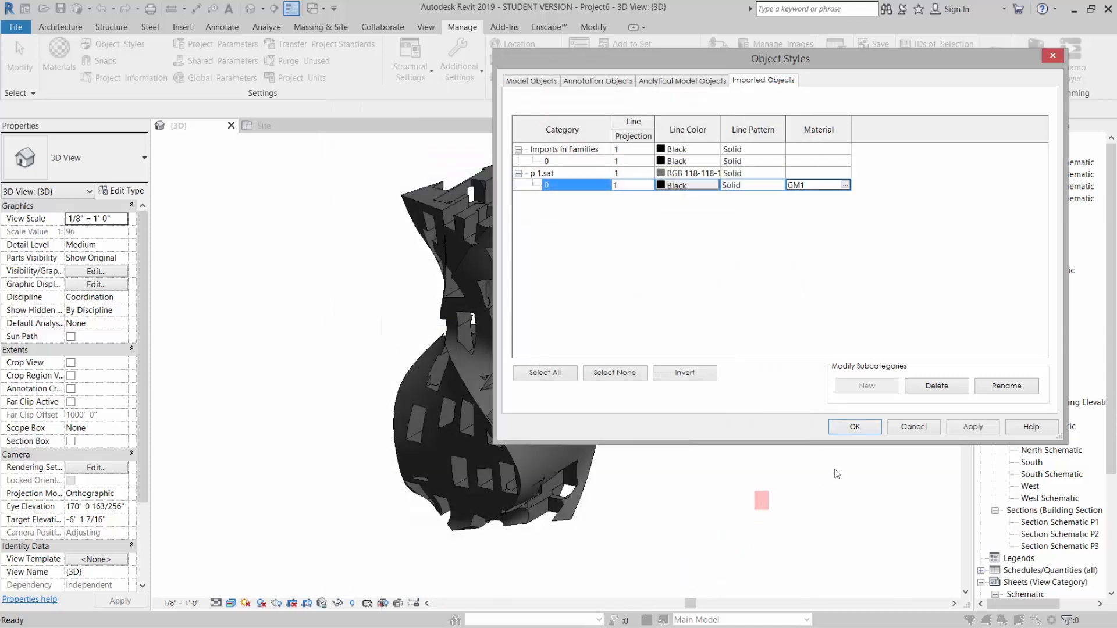
{"action": "left_click", "coordinate": [854, 427]}
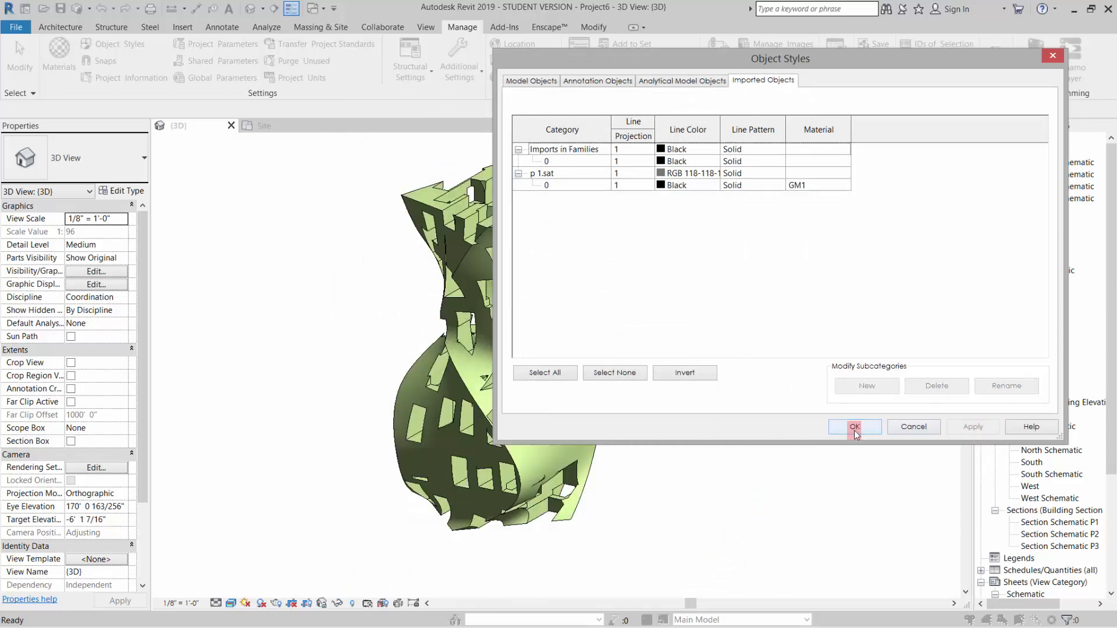
{"action": "left_click", "coordinate": [854, 427]}
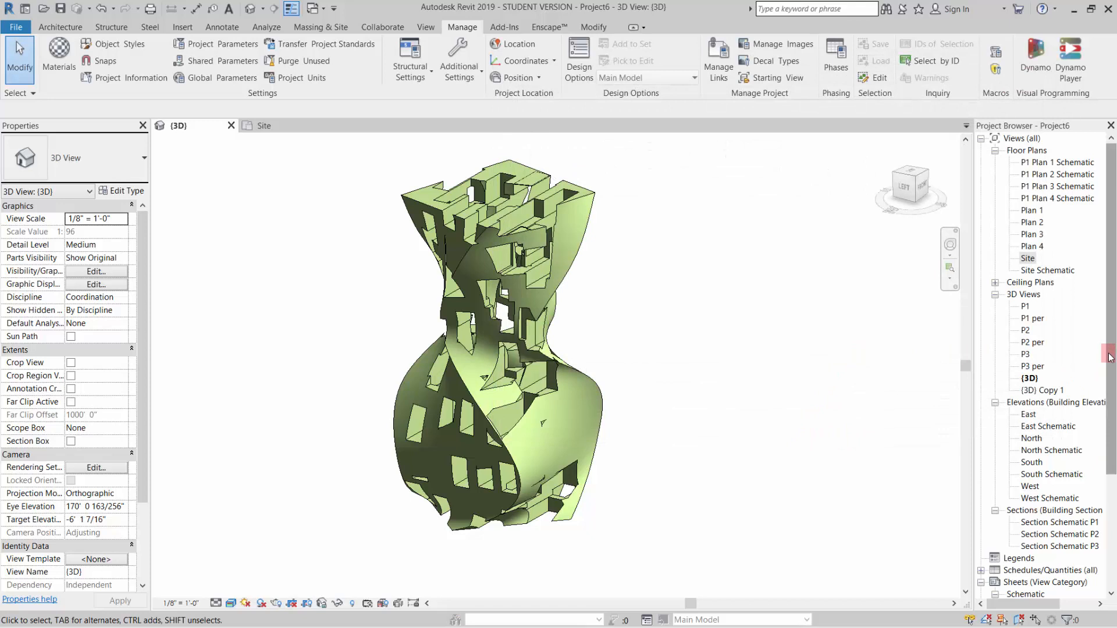
{"action": "scroll", "scroll_direction": "down", "scroll_amount": 3}
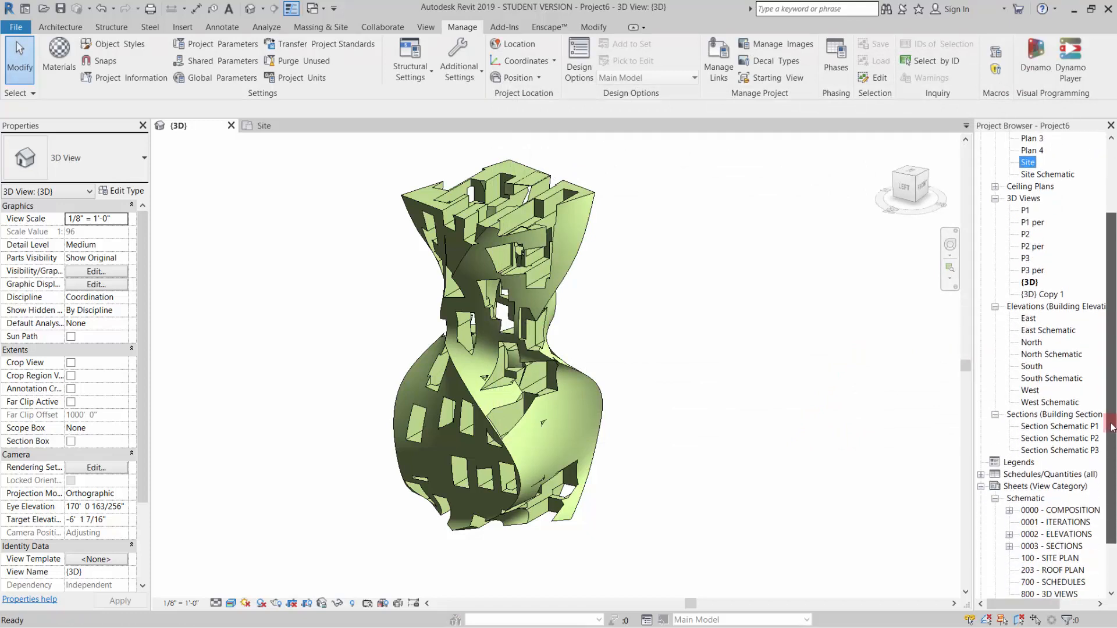
{"action": "scroll", "scroll_direction": "down", "scroll_amount": 3}
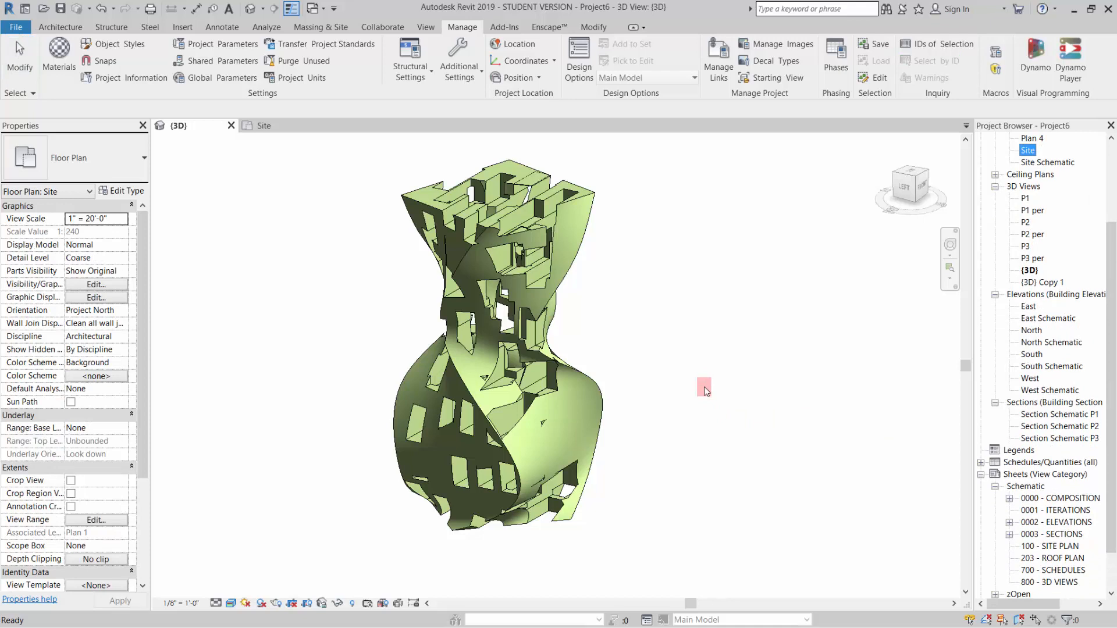
Open sheet 0000 - COMPOSITION from the Project Browser and inspect its top plan viewport.
{"action": "left_click", "coordinate": [1059, 499]}
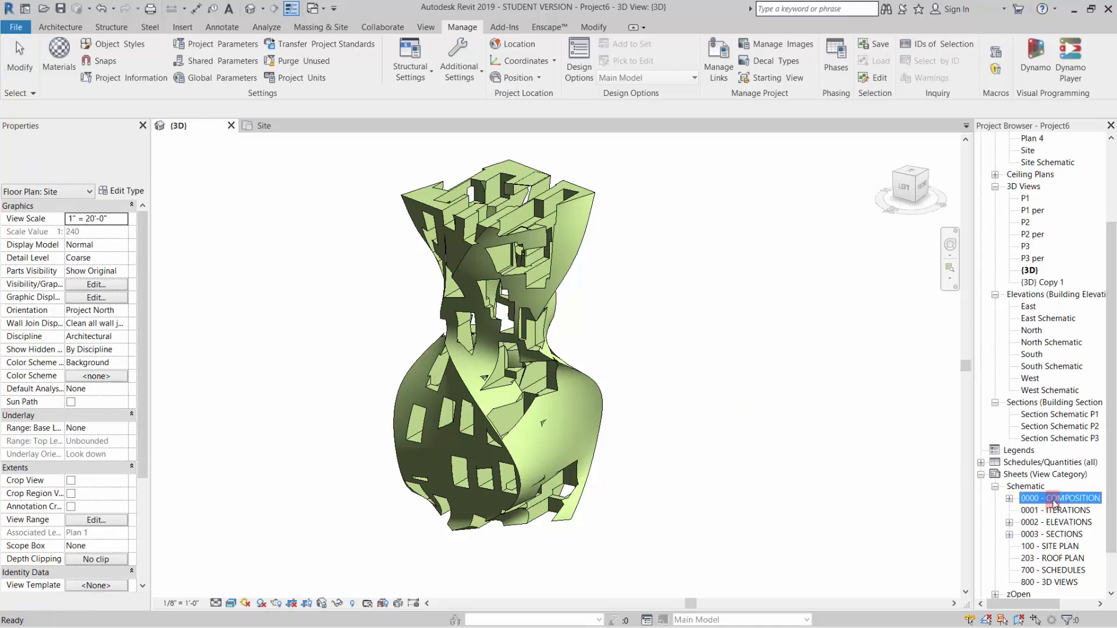
{"action": "double_click", "coordinate": [1062, 498]}
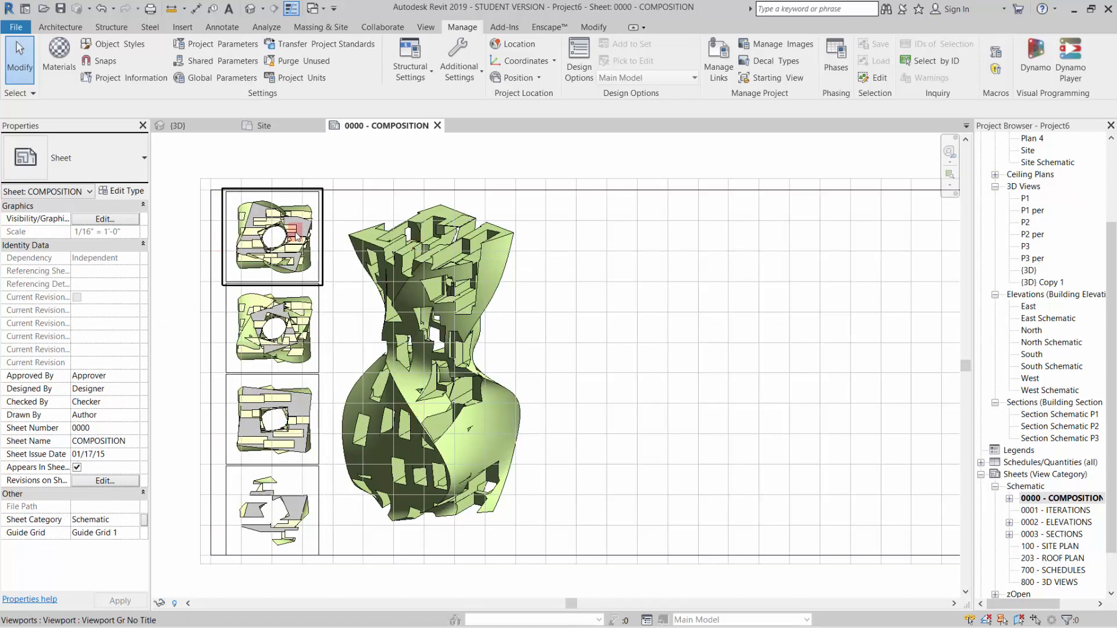
{"action": "left_click", "coordinate": [271, 511]}
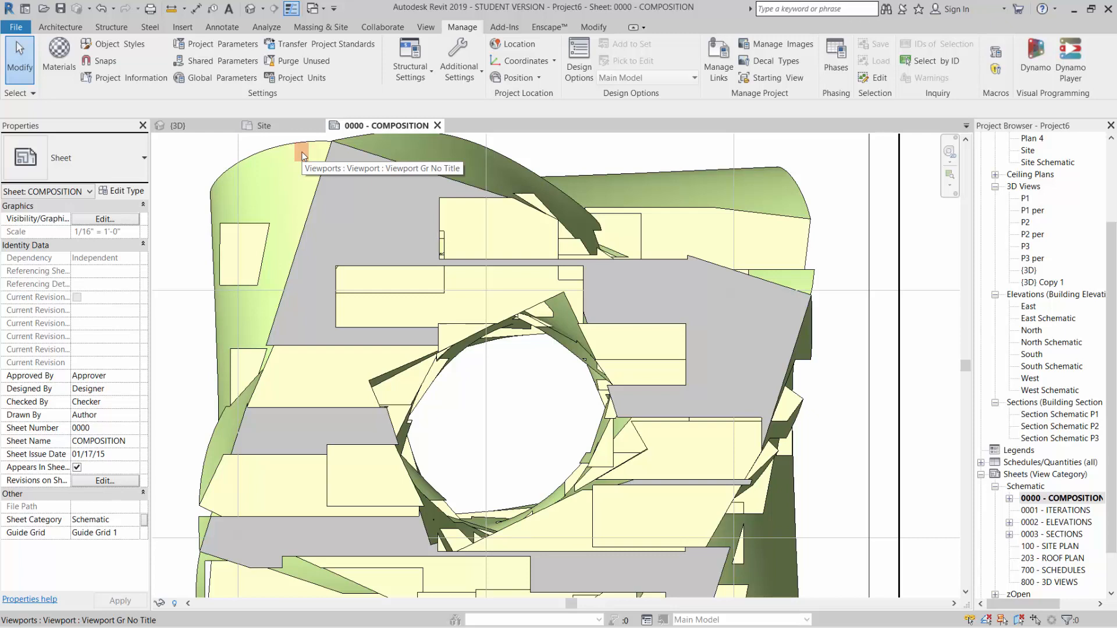
{"action": "left_click", "coordinate": [303, 155]}
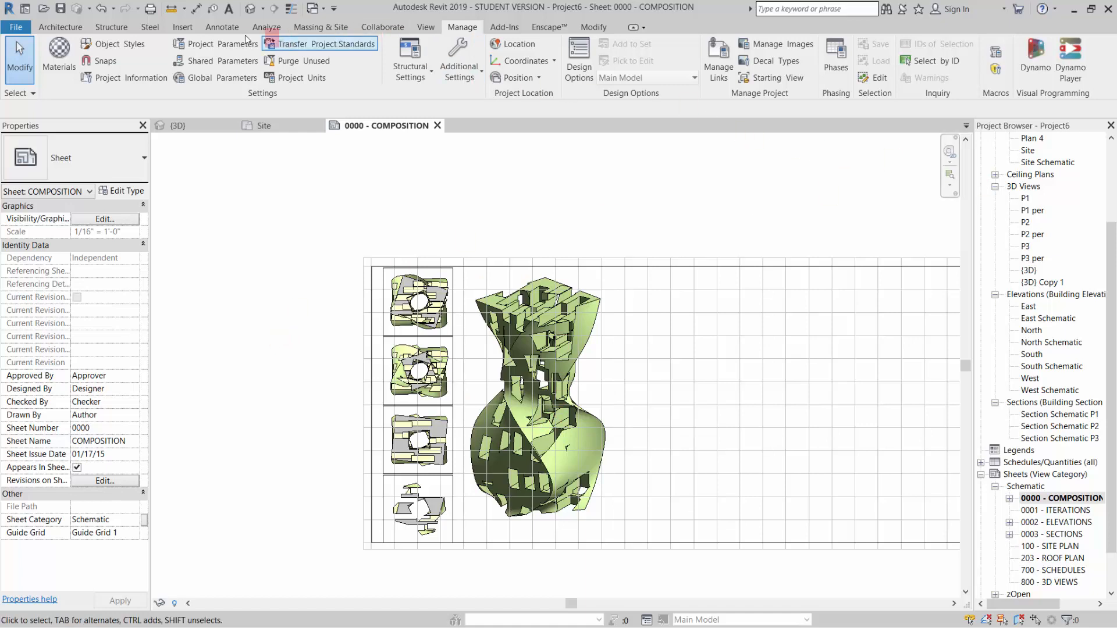
In Manage Links > CAD Formats, reload the p 1.sat link from p 2.sat and confirm.
{"action": "left_click", "coordinate": [183, 27]}
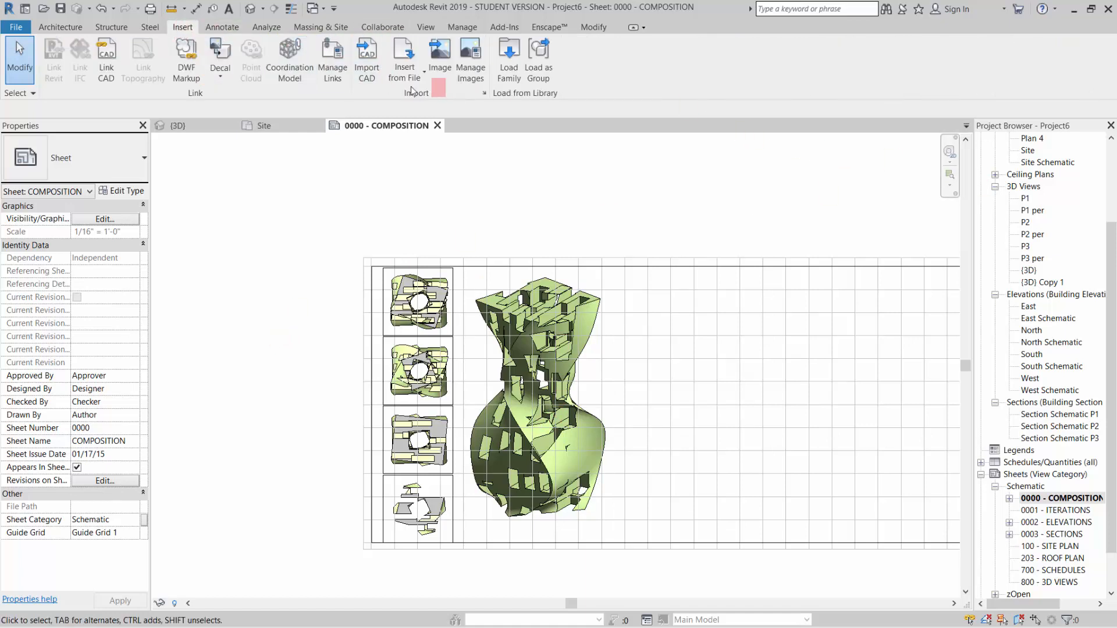
{"action": "left_click", "coordinate": [332, 57]}
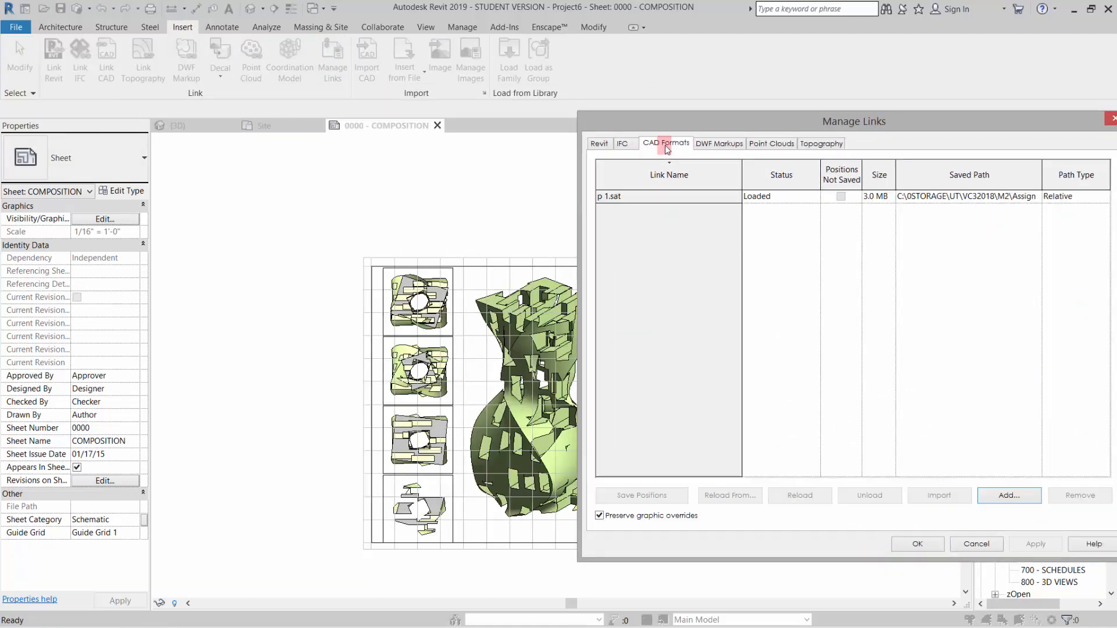
{"action": "left_click", "coordinate": [668, 195]}
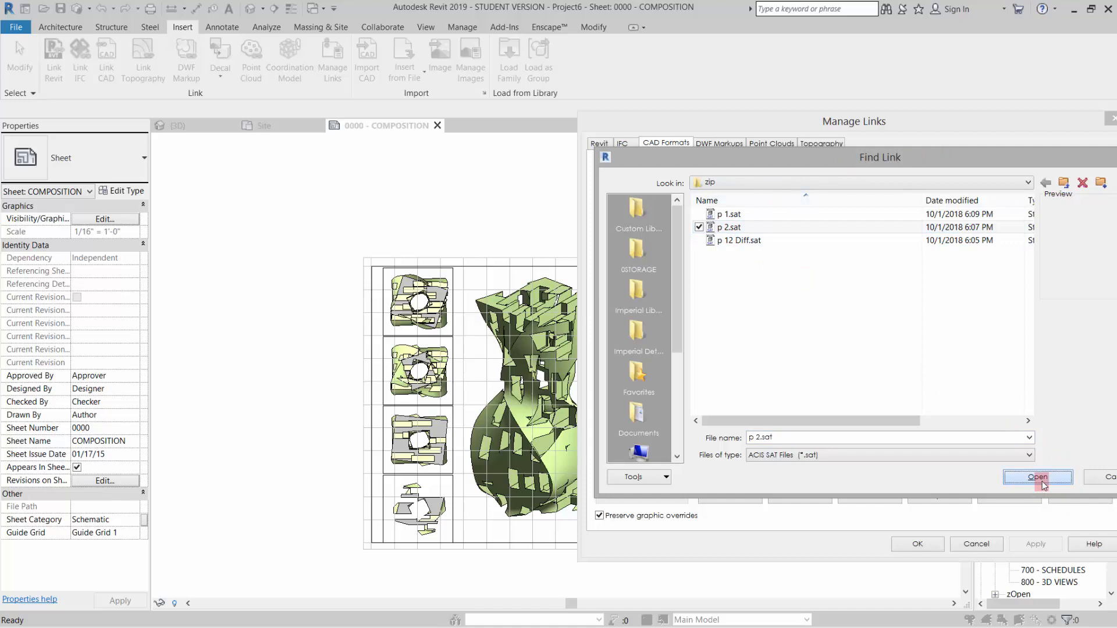
{"action": "left_click", "coordinate": [1037, 477]}
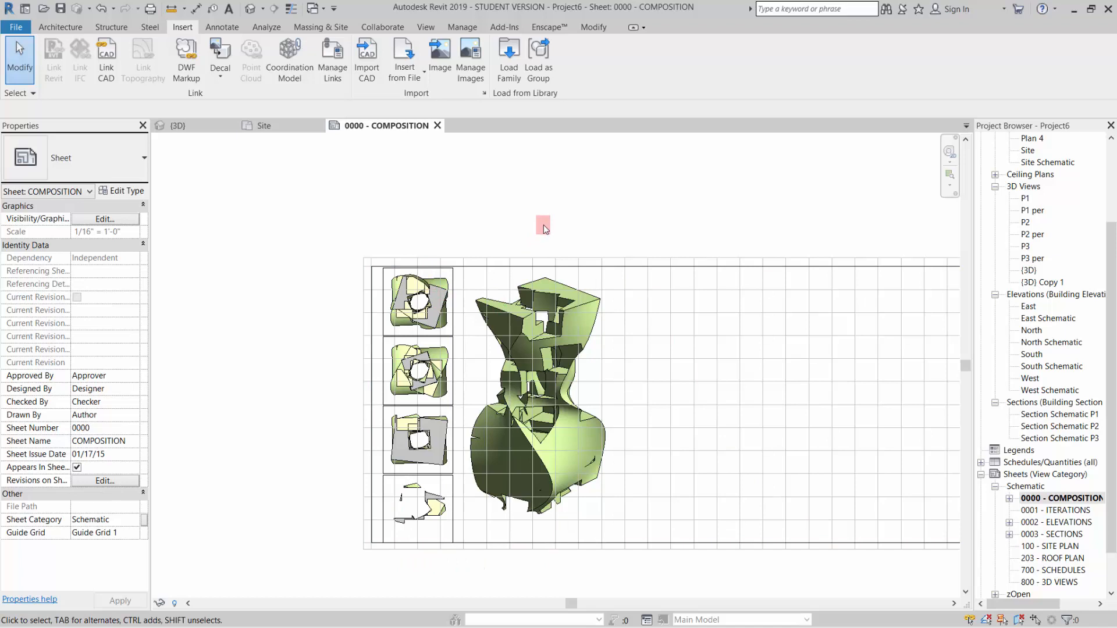
{"action": "left_click", "coordinate": [418, 507]}
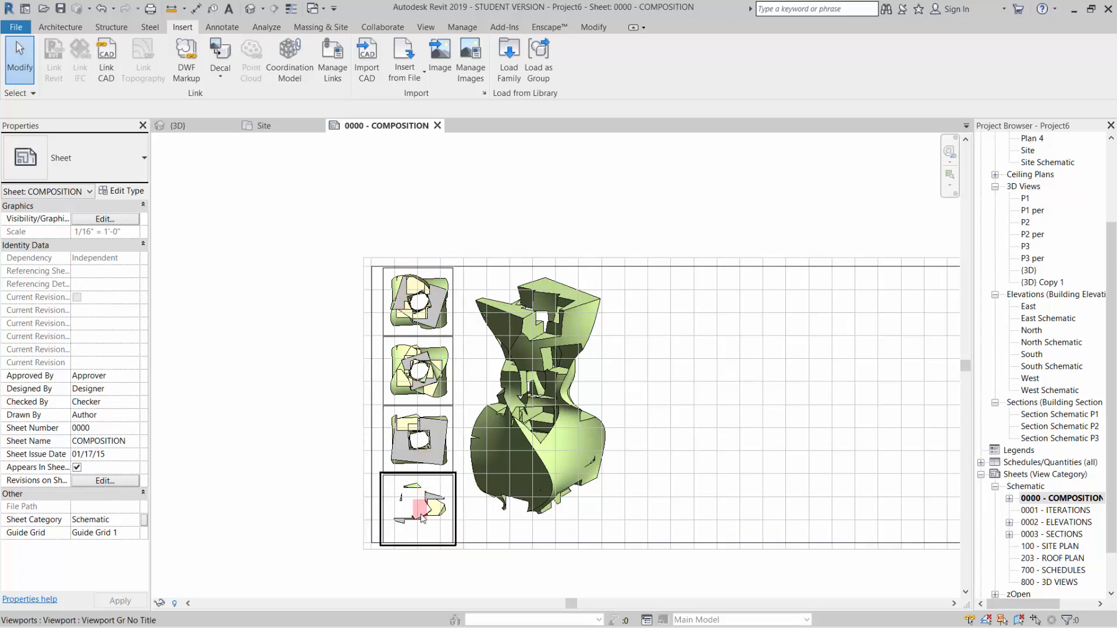
{"action": "mouse_move", "coordinate": [420, 516]}
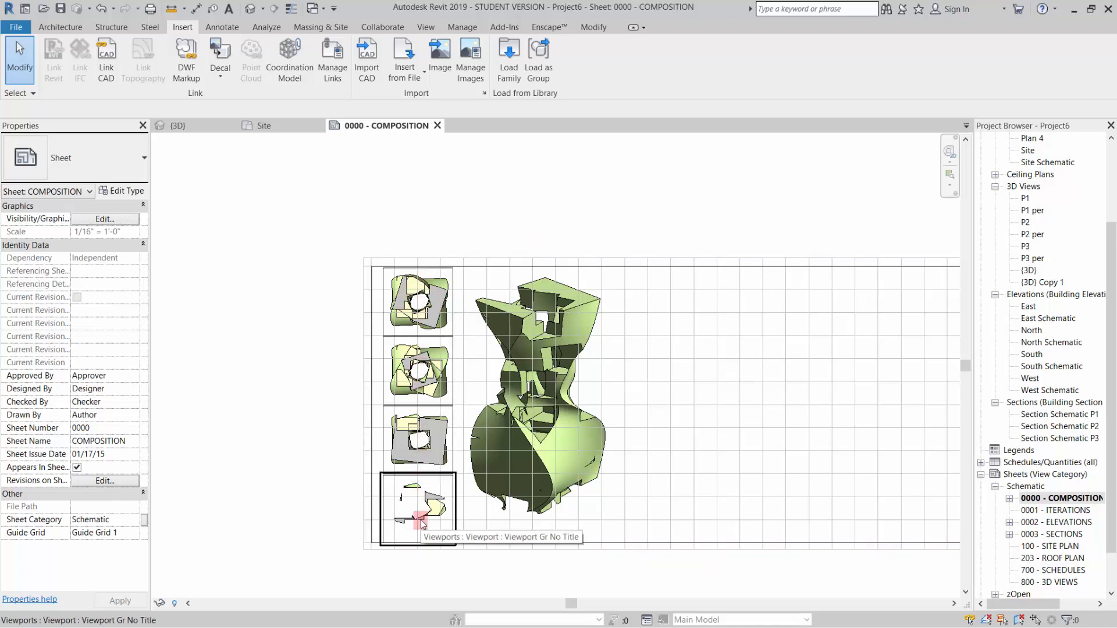